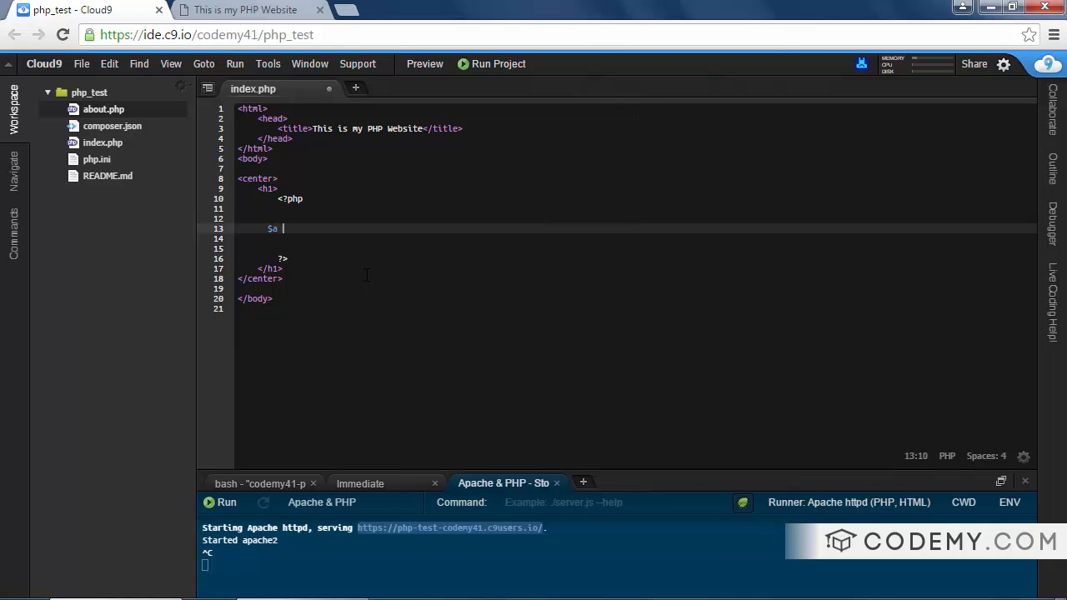
Step: Declare $a = 1, $b = 9 and $c = 4 on separate lines in index.php
{"action": "type", "text": "= 1;"}
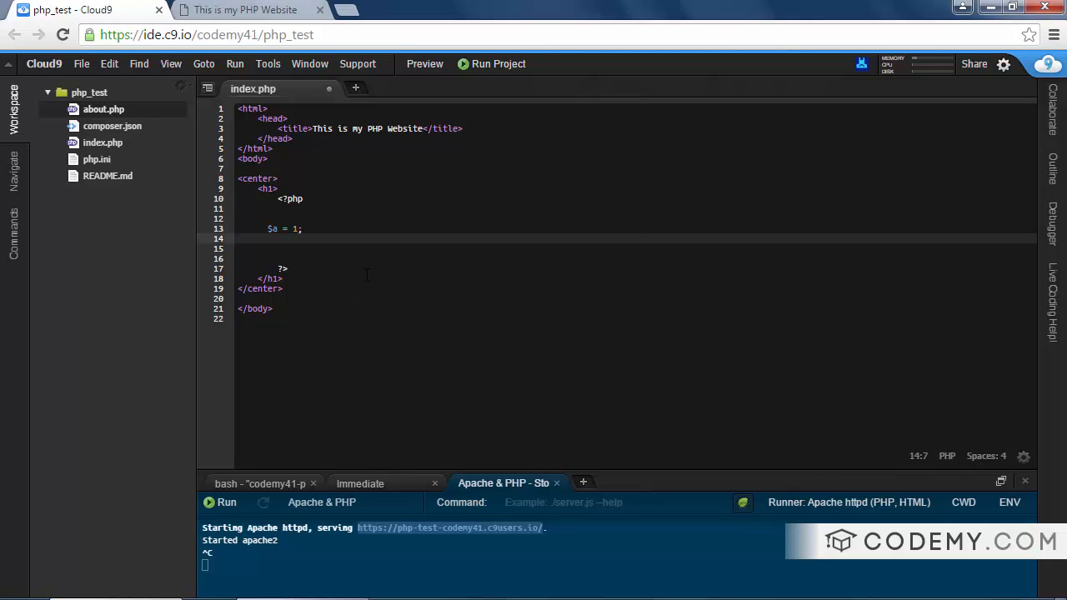
{"action": "type", "text": "$b -"}
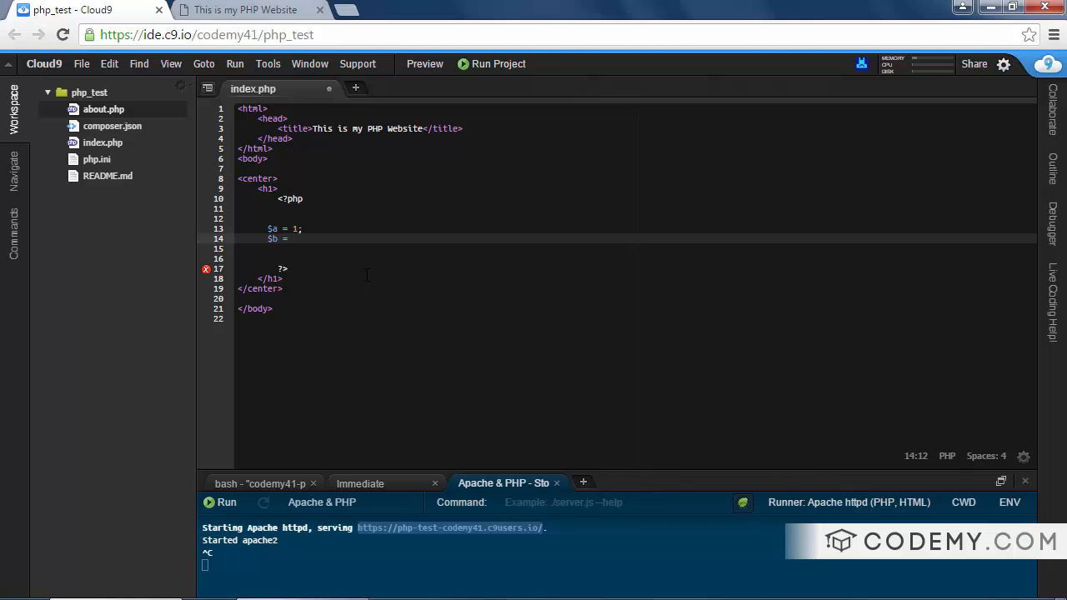
{"action": "type", "text": "9;"}
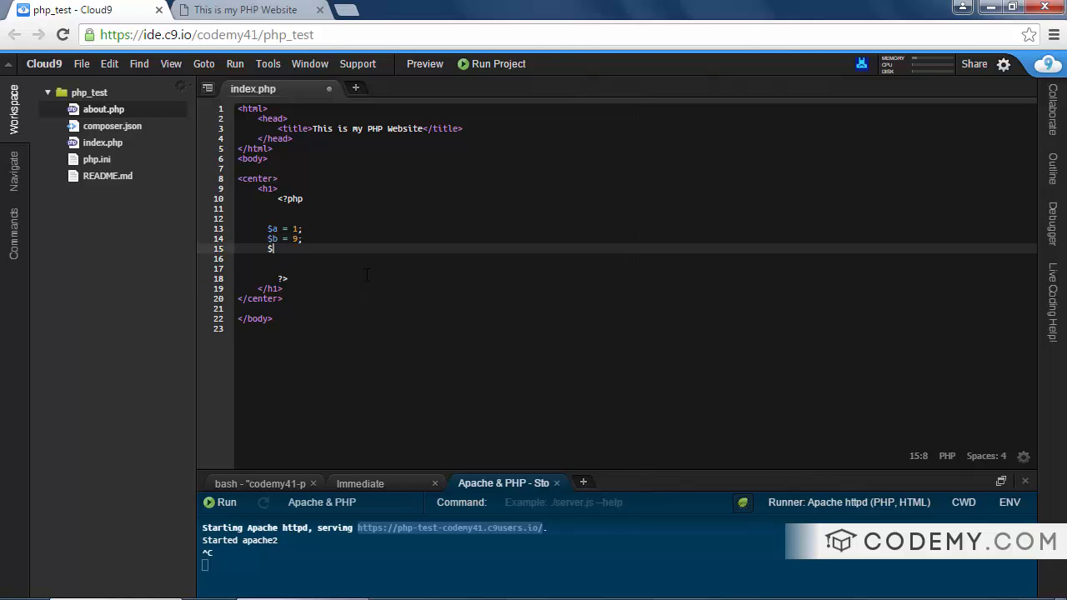
{"action": "type", "text": "c ="}
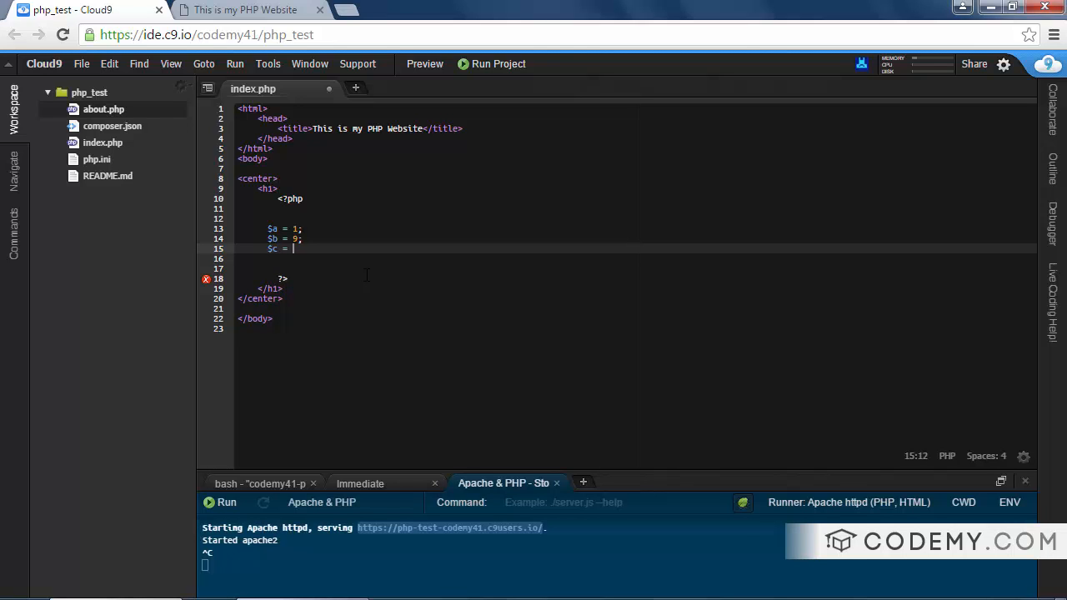
{"action": "type", "text": "4;"}
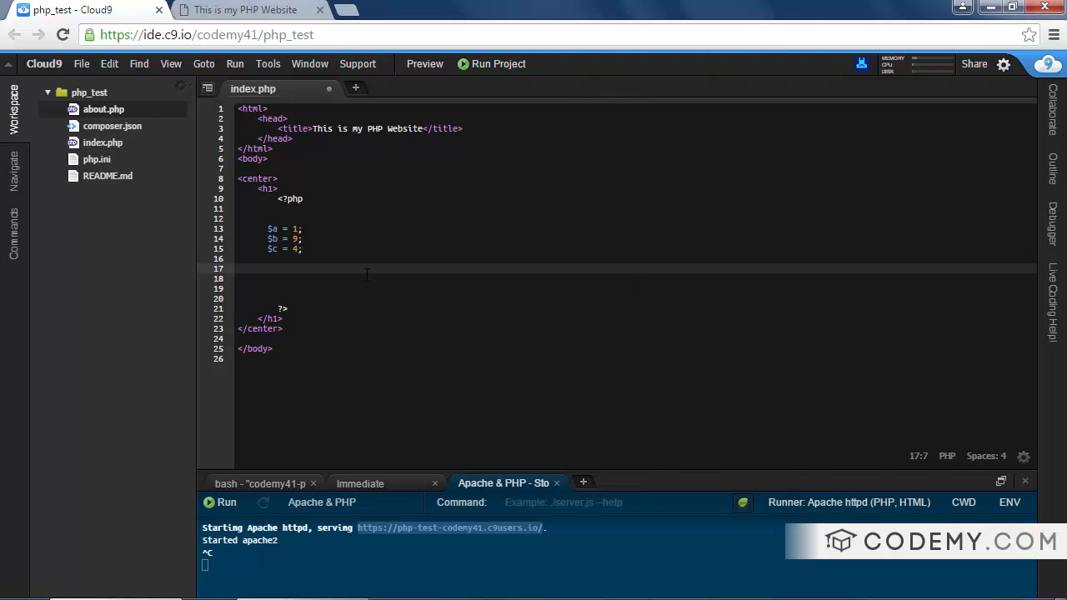
Step: Type the placeholder 'if (something is true) { do something; }' below the variables
{"action": "type", "text": "if"}
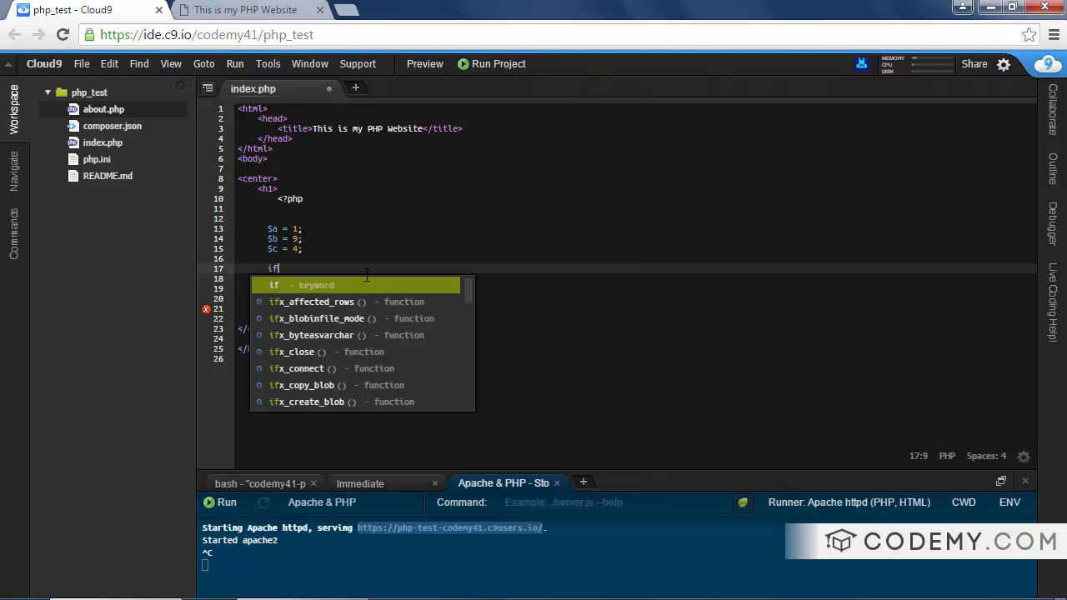
{"action": "type", "text": "(somethi"}
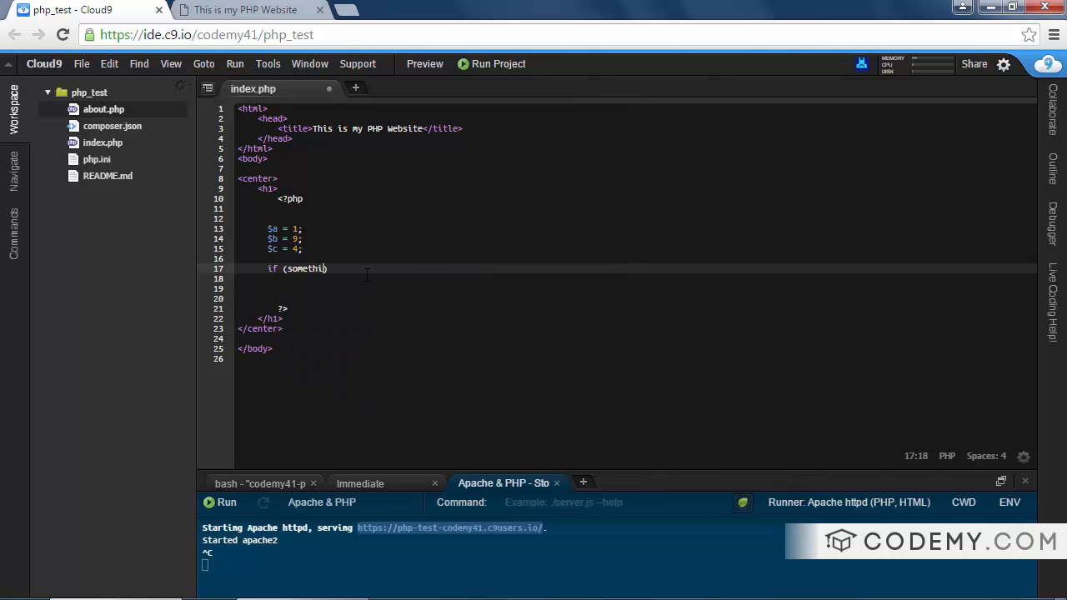
{"action": "type", "text": "ng is true"}
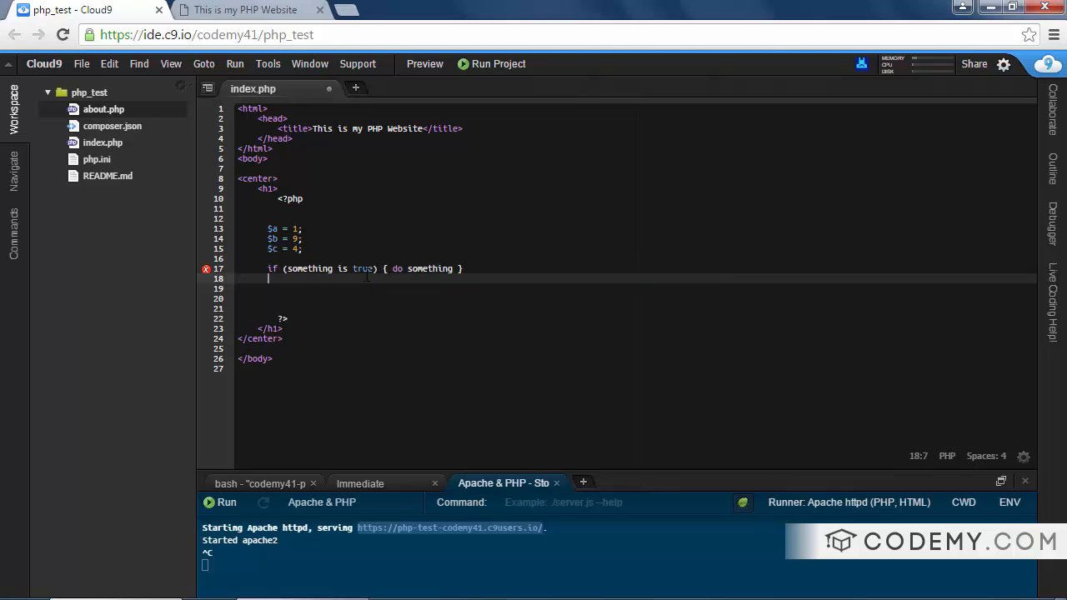
{"action": "type", "text": ";"}
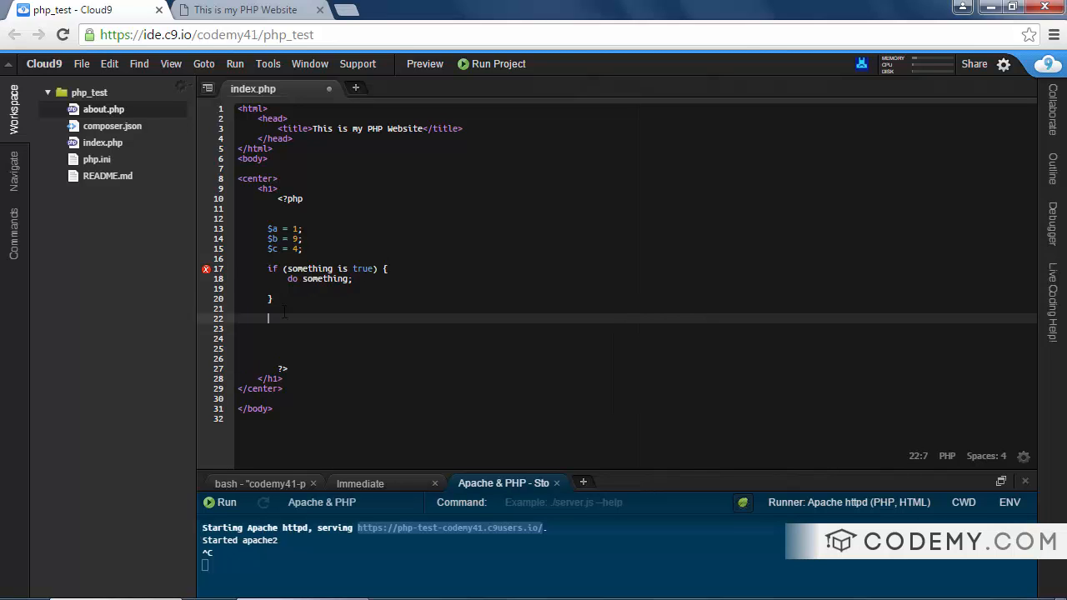
Step: Write the real condition if ($a == $c) { in place of the placeholder
{"action": "type", "text": "if"}
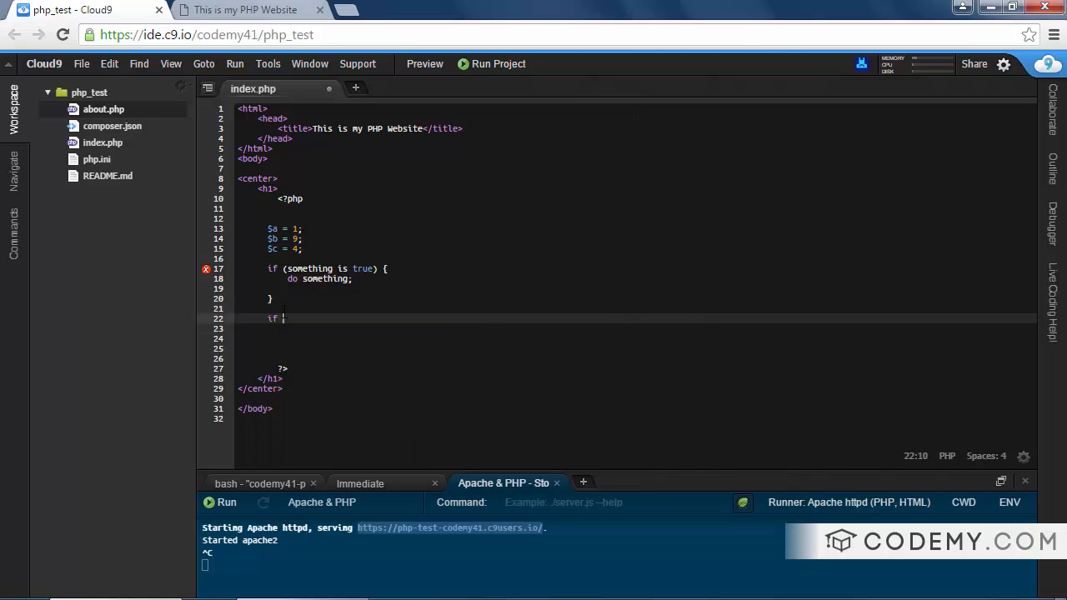
{"action": "type", "text": "$a"}
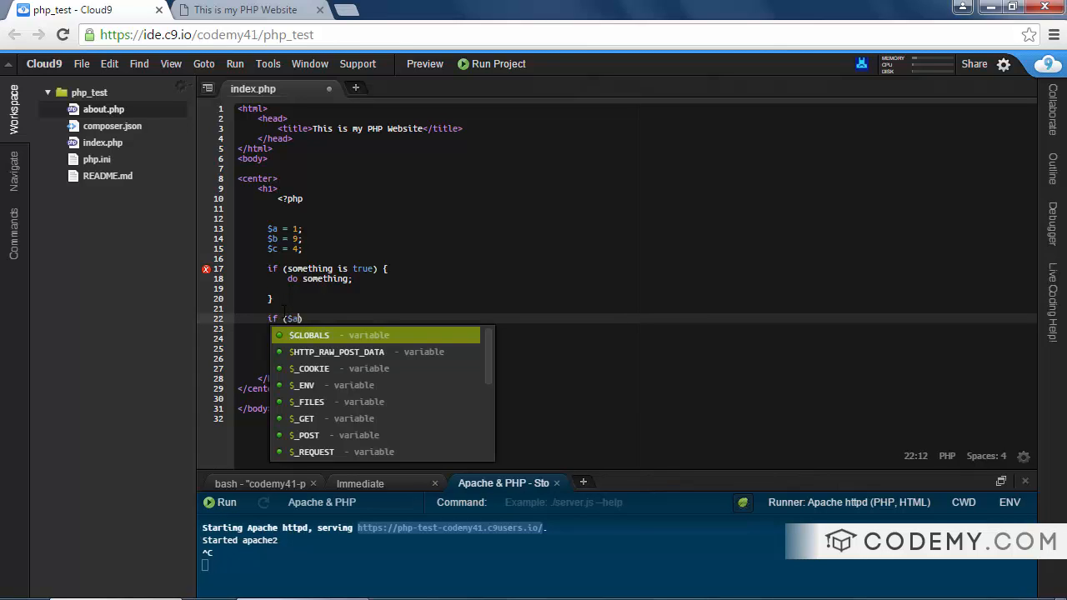
{"action": "type", "text": "=="}
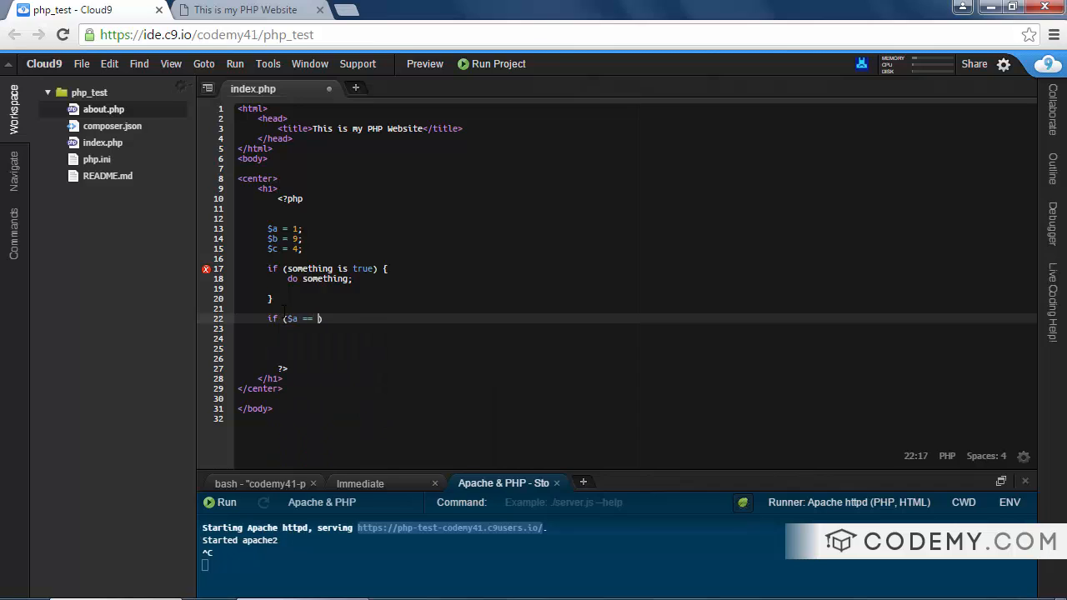
{"action": "type", "text": "$c)"}
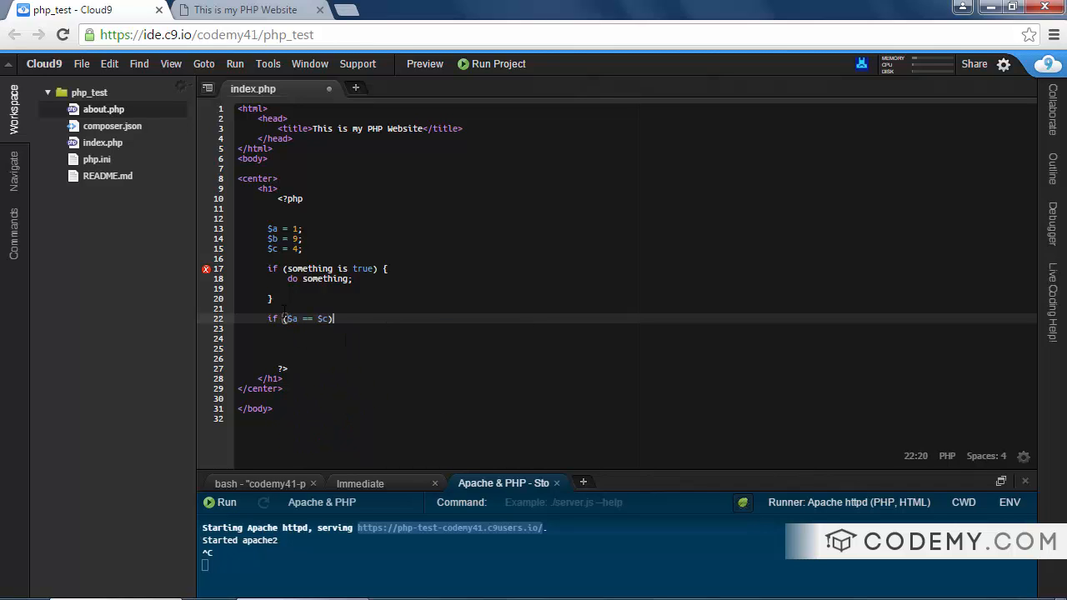
{"action": "type", "text": "{"}
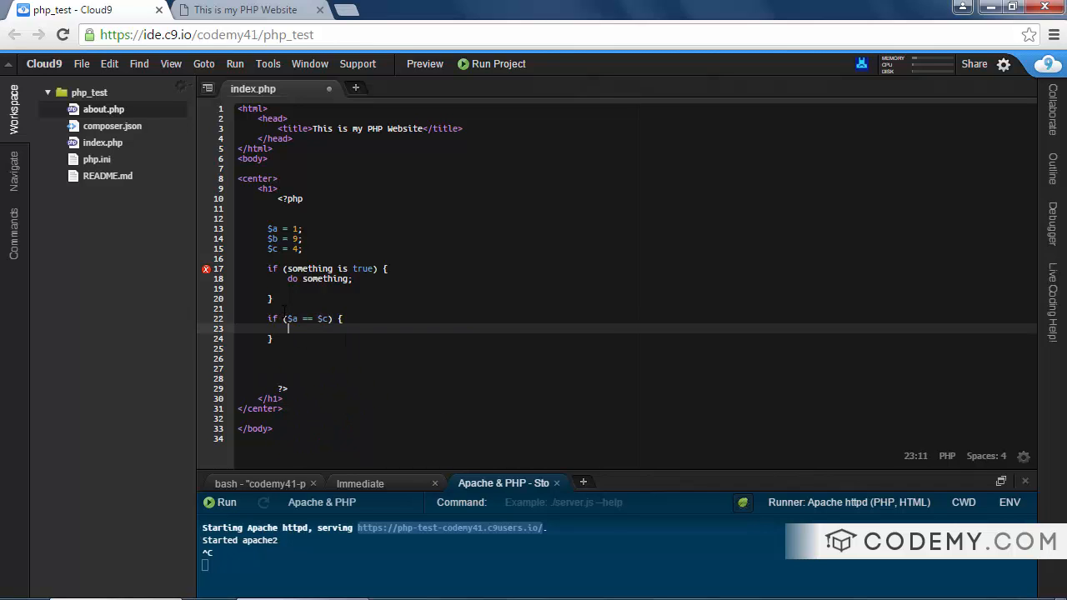
Step: Echo "A is equal to C" inside the if, remove the extra blank line, and check the page
{"action": "type", "text": "echo \"A"}
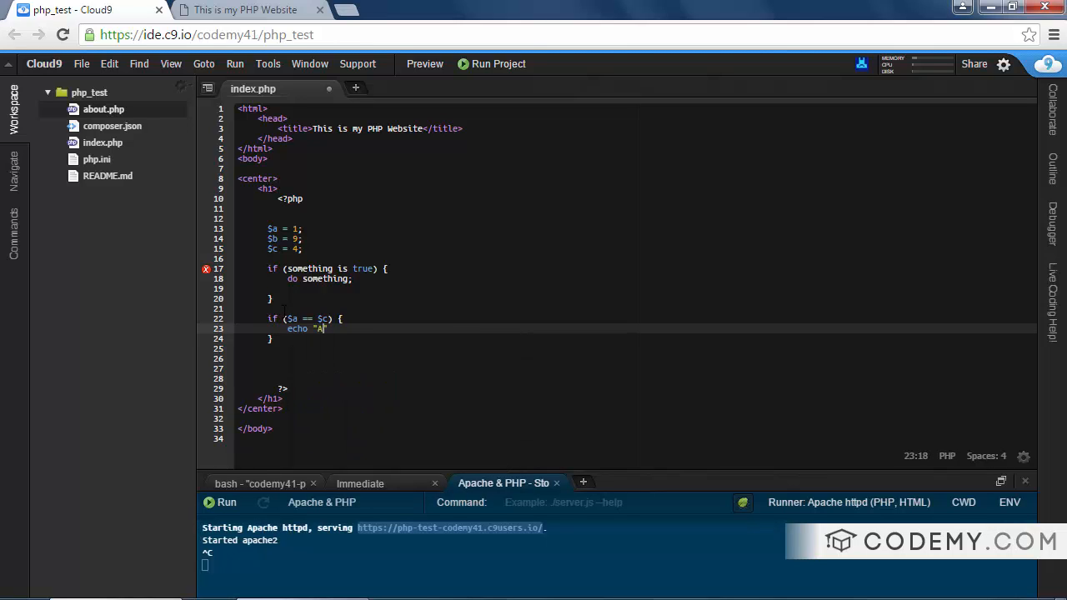
{"action": "type", "text": "i"}
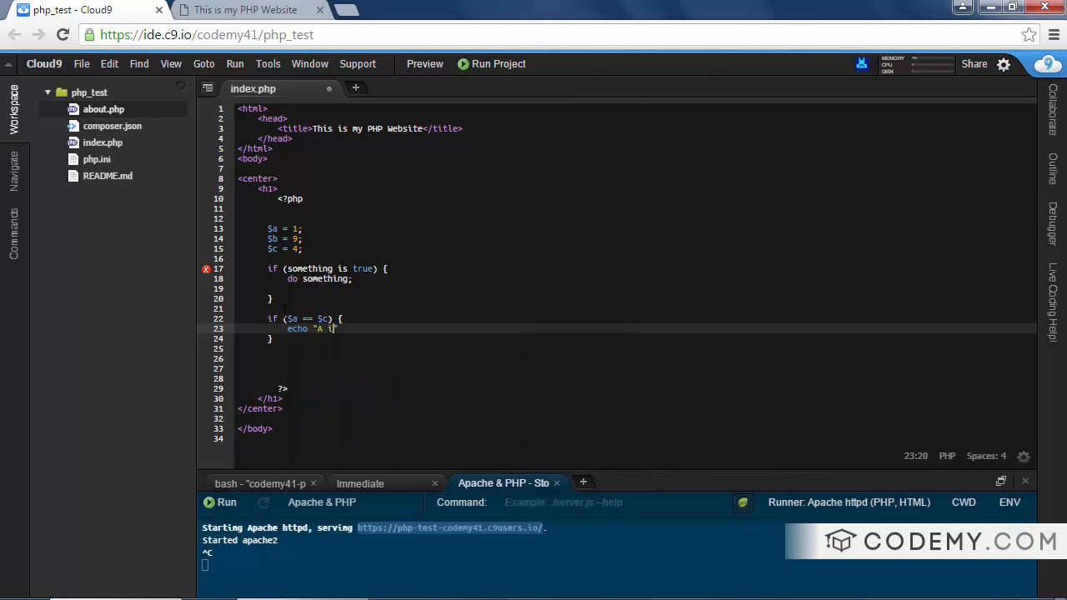
{"action": "type", "text": "s equal to C"}
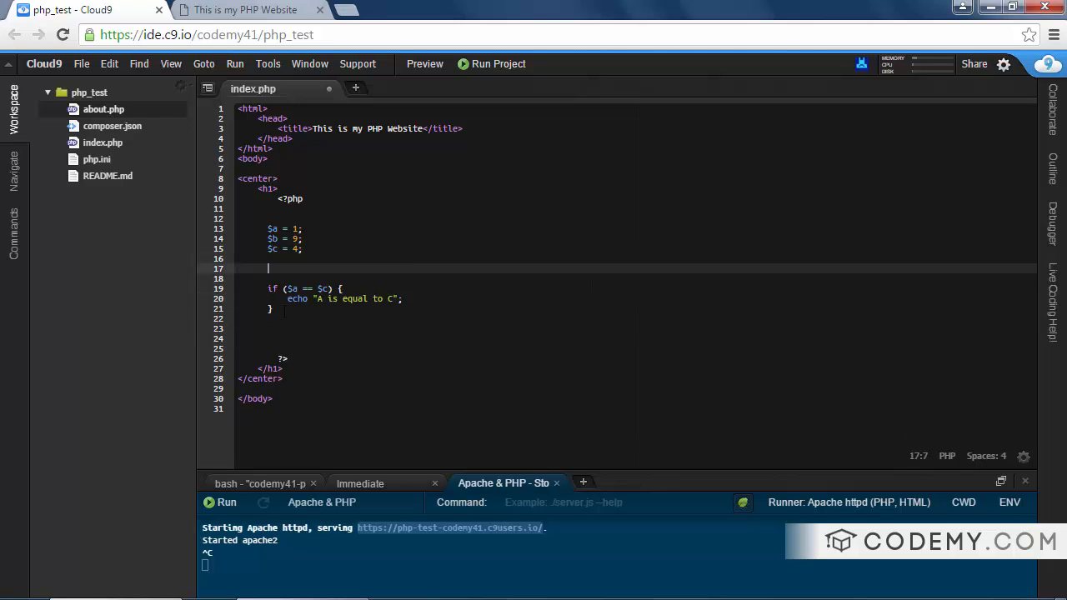
{"action": "key", "text": "Backspace"}
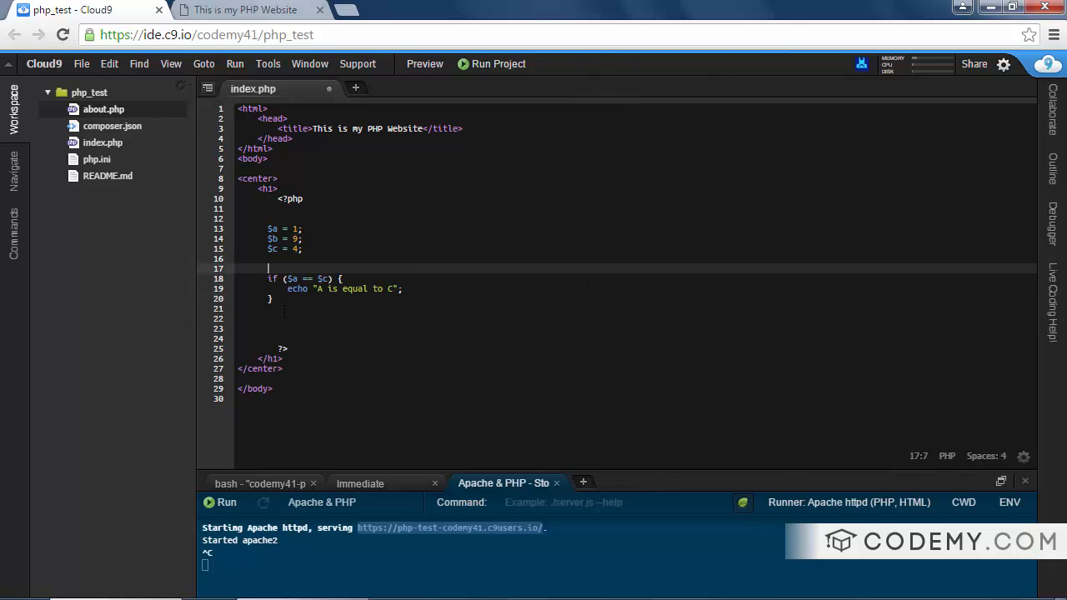
{"action": "left_click", "coordinate": [244, 9]}
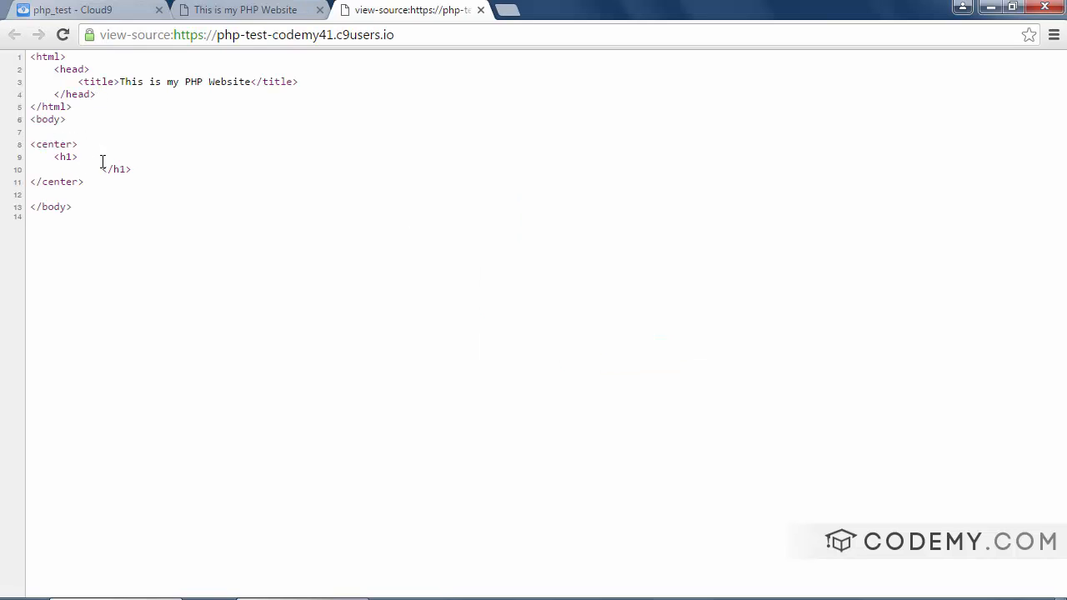
Step: Close the page source view and return to the This is my PHP Website preview
{"action": "left_click", "coordinate": [242, 9]}
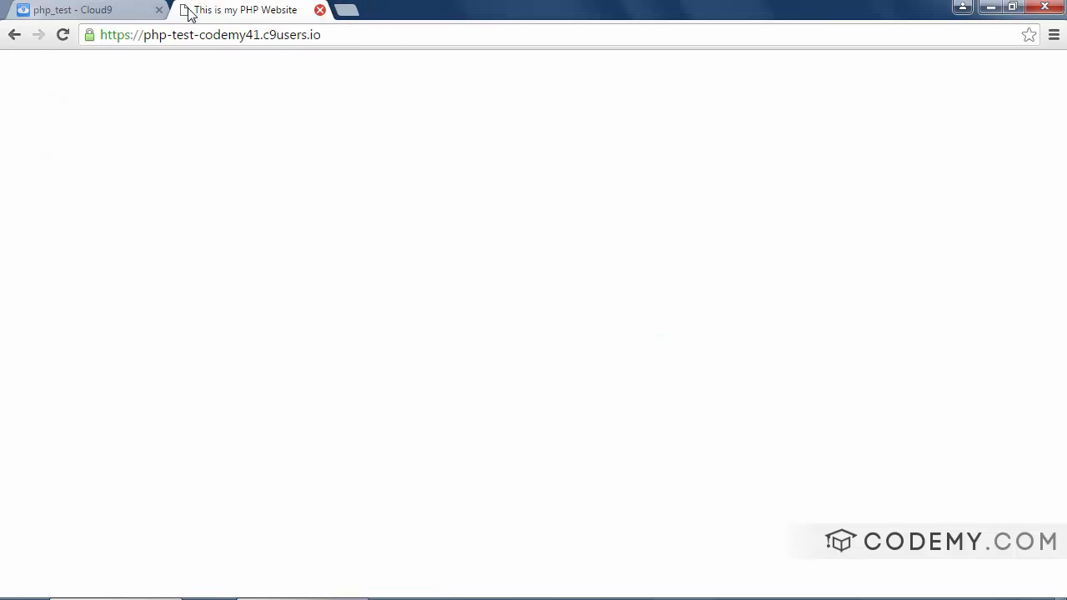
{"action": "left_click", "coordinate": [83, 9]}
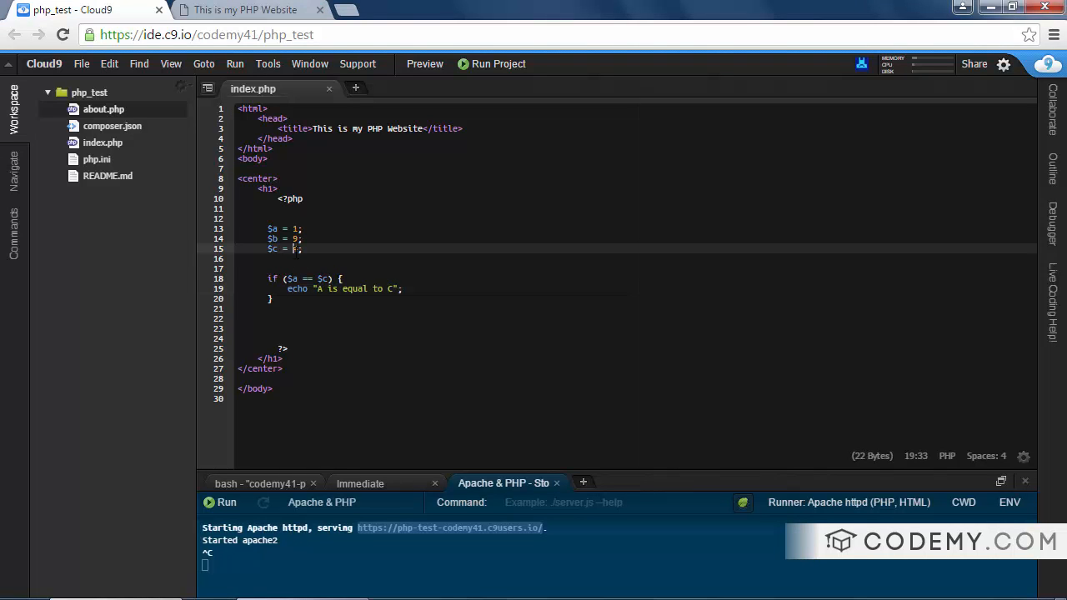
Step: Change $a to 4 and verify the page displays 'A is equal to C'
{"action": "type", "text": "4"}
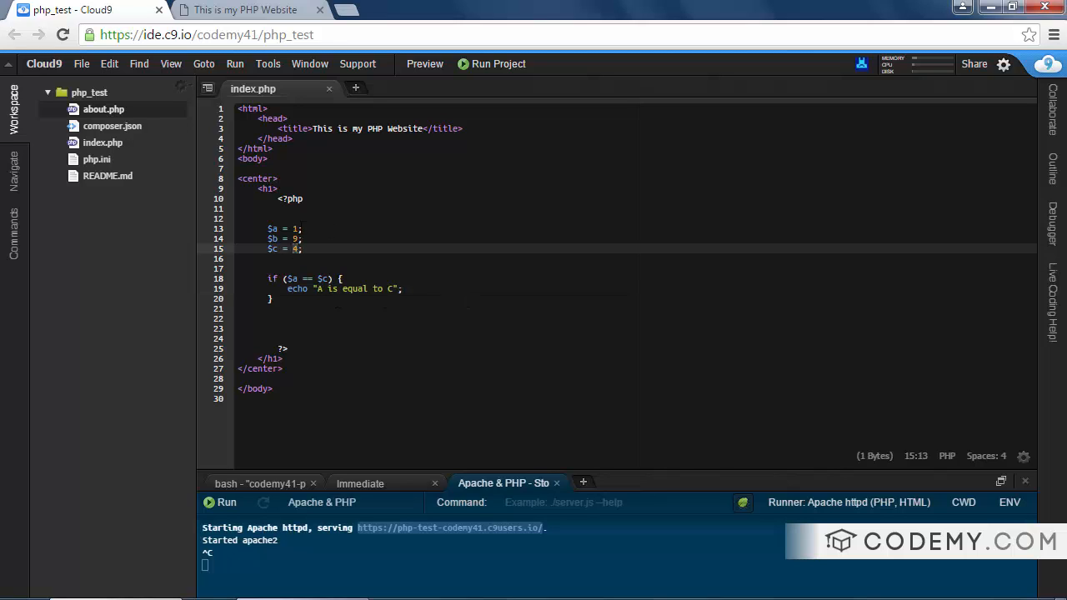
{"action": "type", "text": "4"}
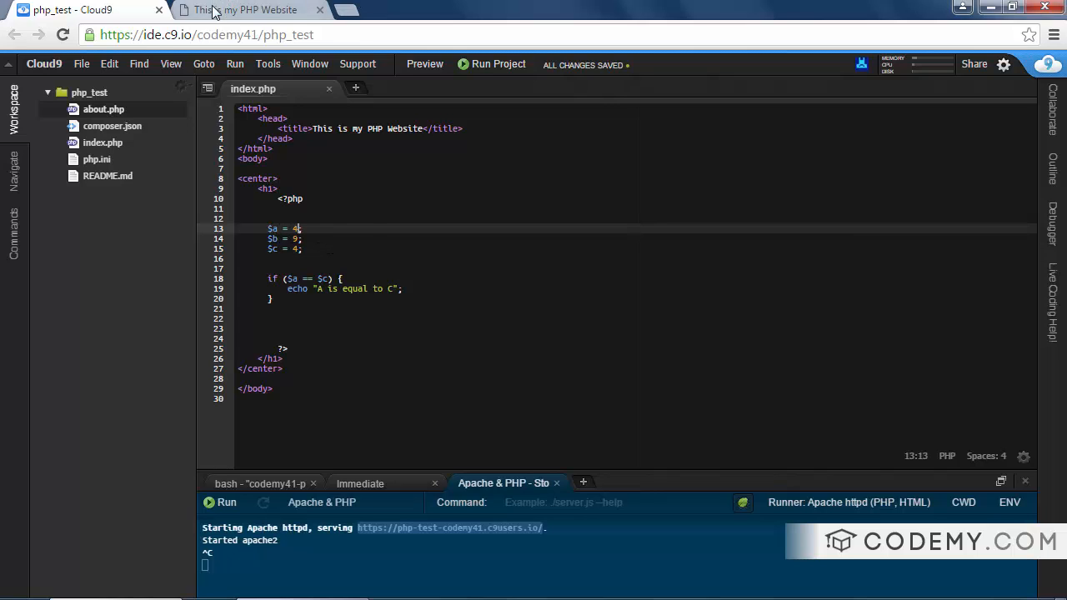
{"action": "left_click", "coordinate": [244, 10]}
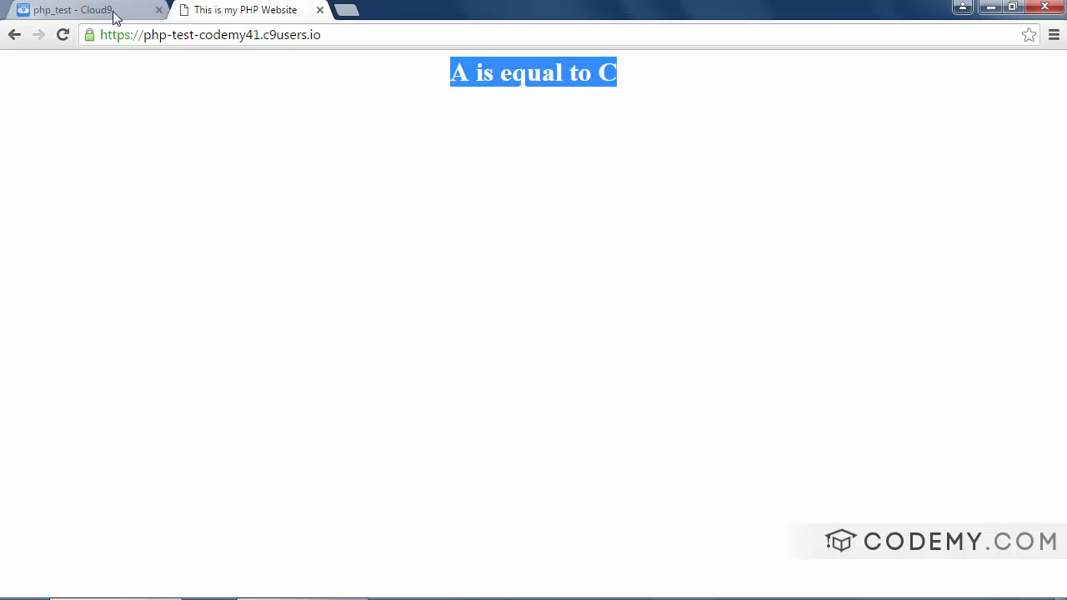
{"action": "left_click", "coordinate": [83, 10]}
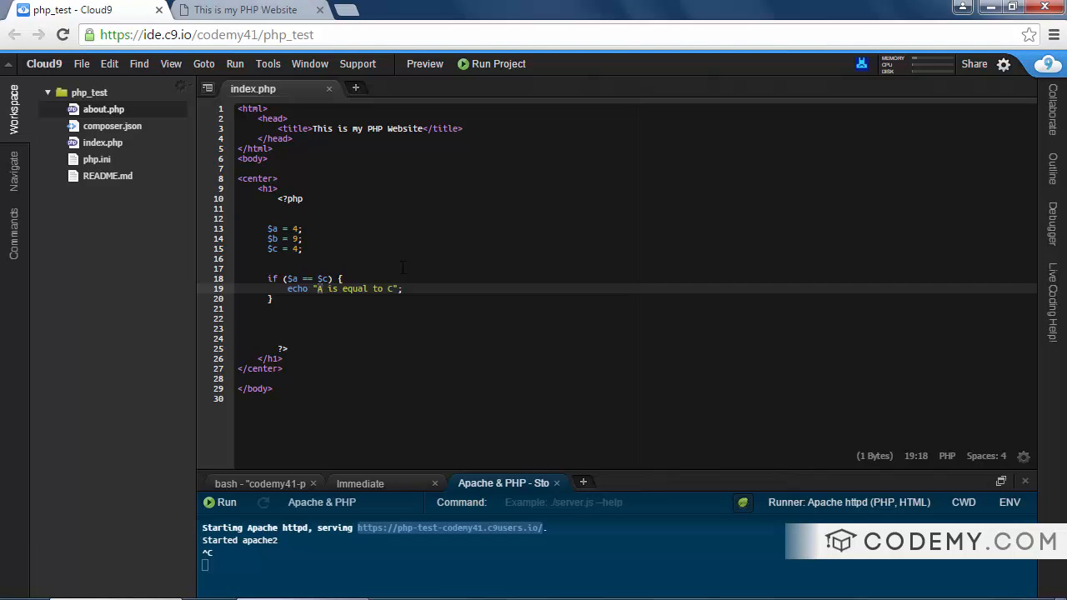
Step: Concatenate $a and $c into the echo so the page shows '4 is equal to 4'
{"action": "key", "text": "BackSpace"}
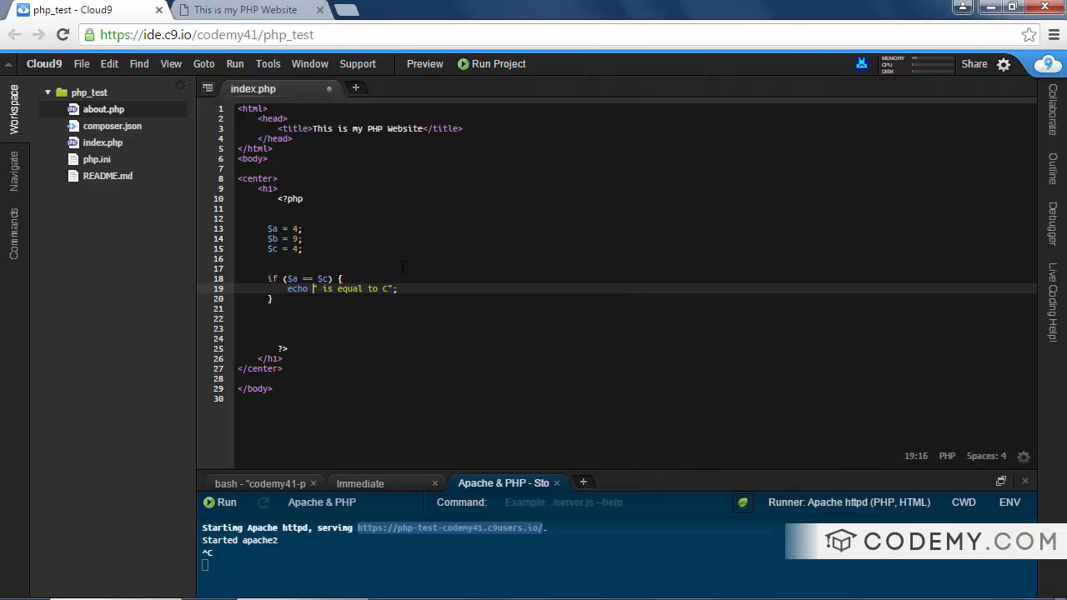
{"action": "type", "text": "$a"}
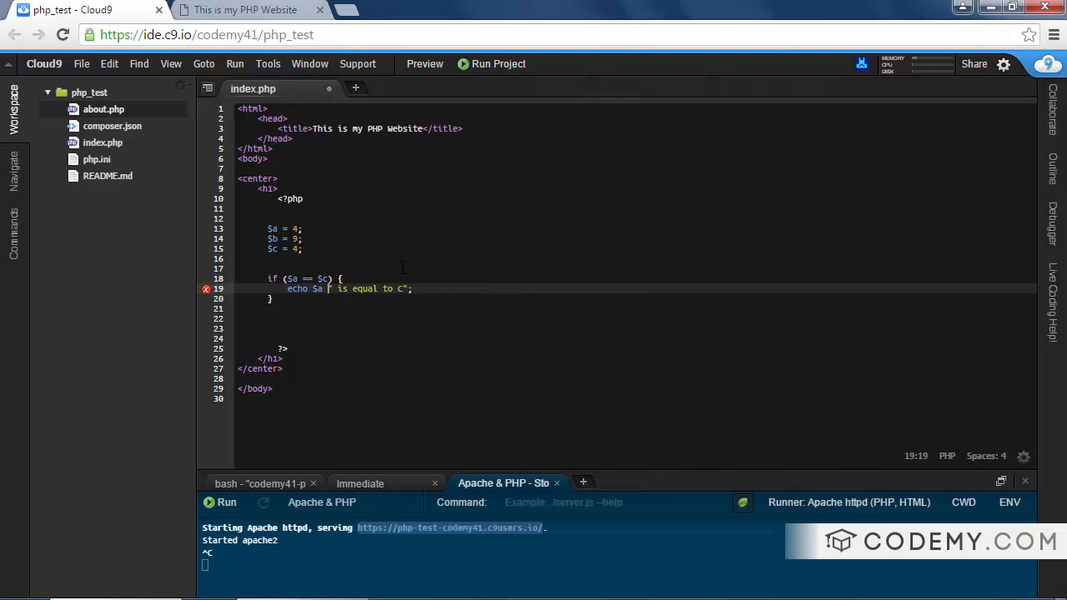
{"action": "type", "text": "."}
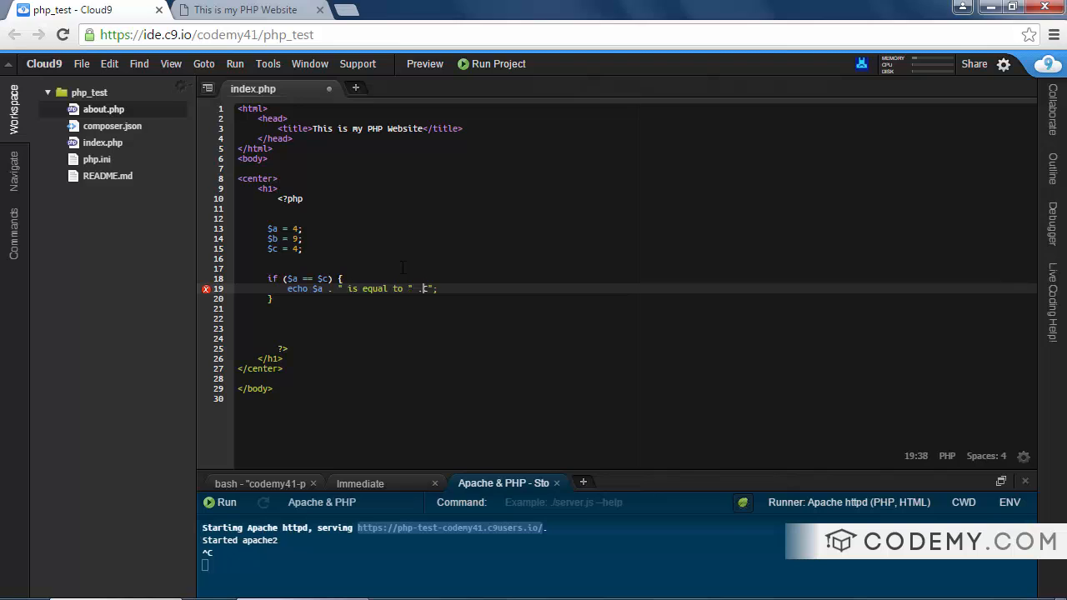
{"action": "type", "text": "$c"}
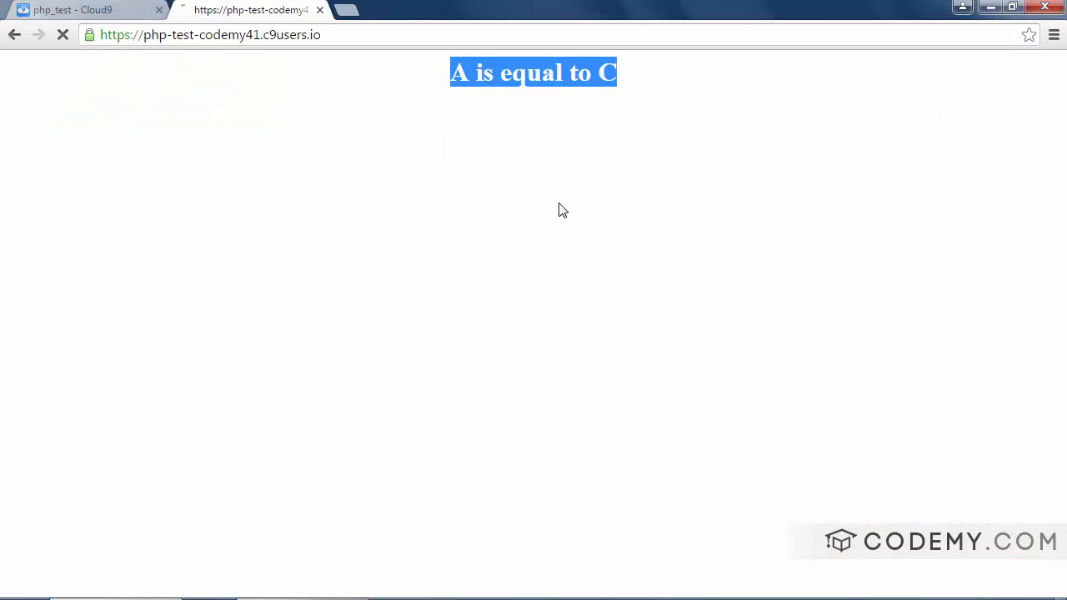
{"action": "left_click", "coordinate": [63, 34]}
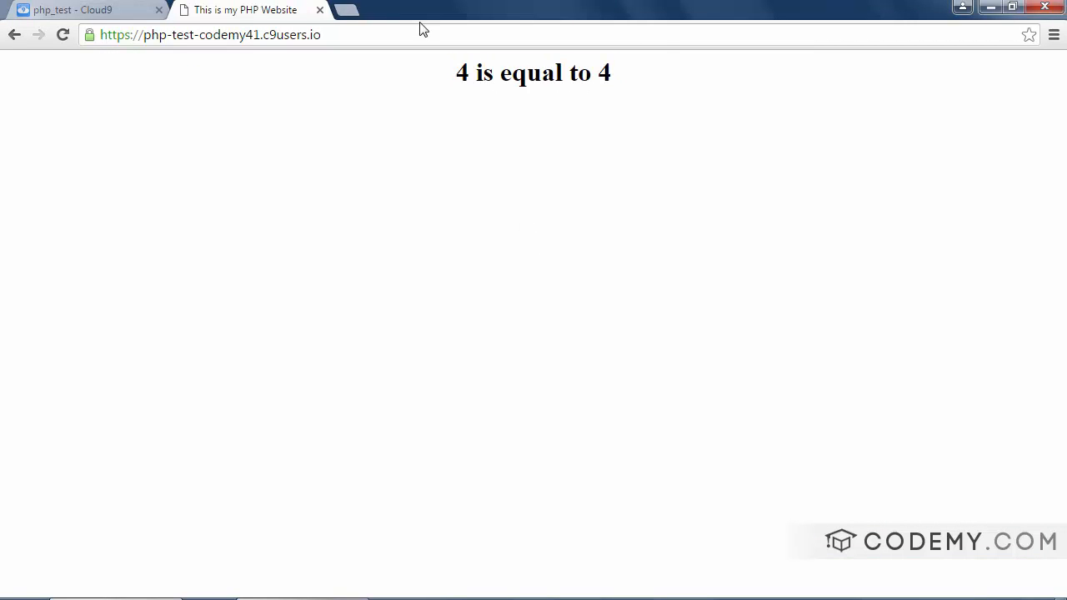
{"action": "left_click", "coordinate": [84, 9]}
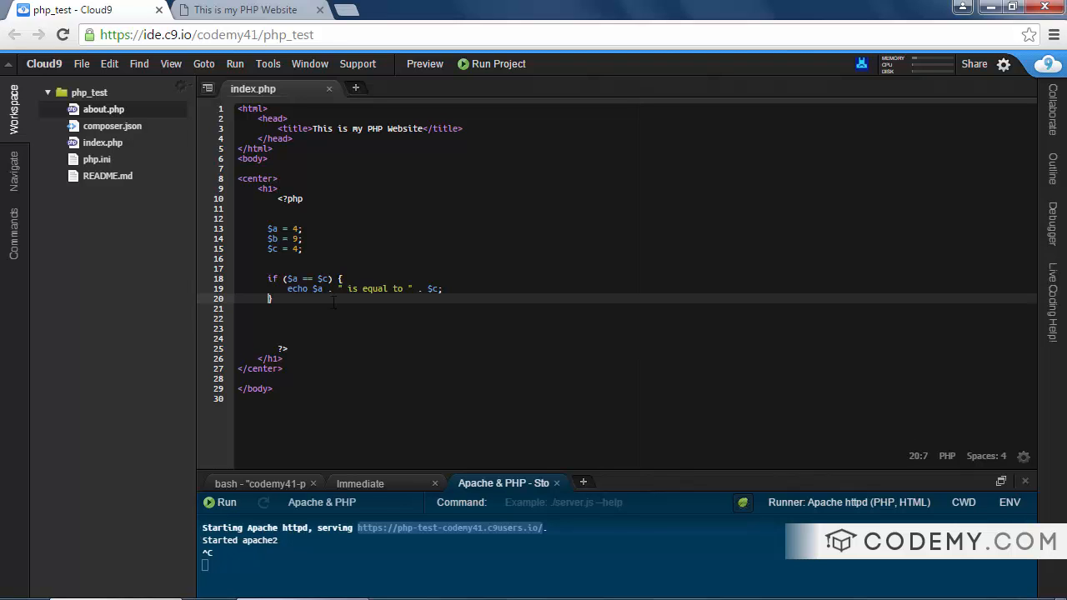
Step: Add an else branch echoing $a . " is not equal to " . $c
{"action": "type", "text": "E"}
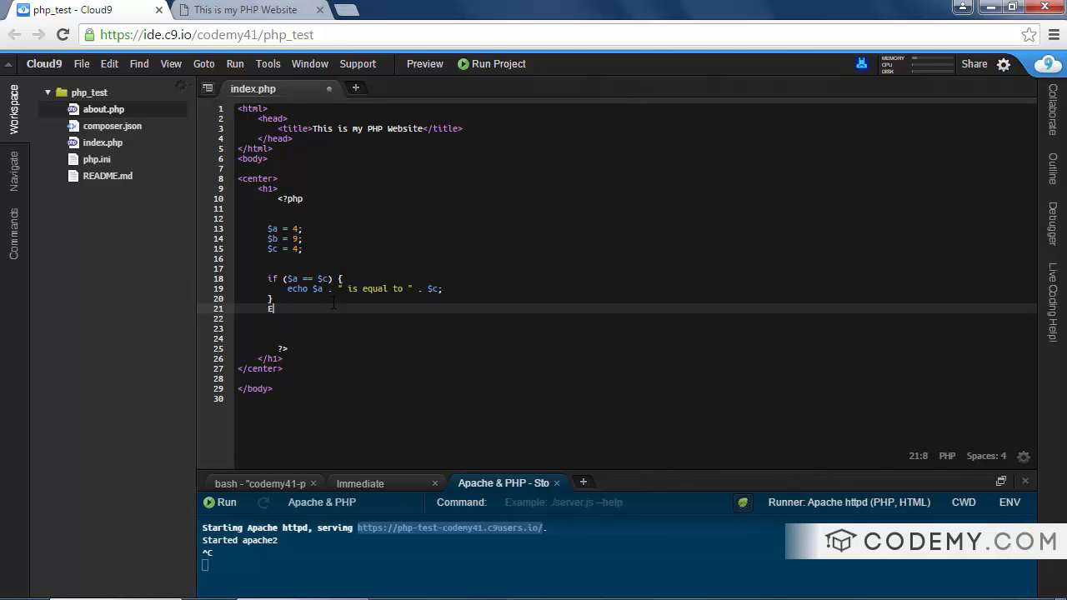
{"action": "type", "text": "lse {"}
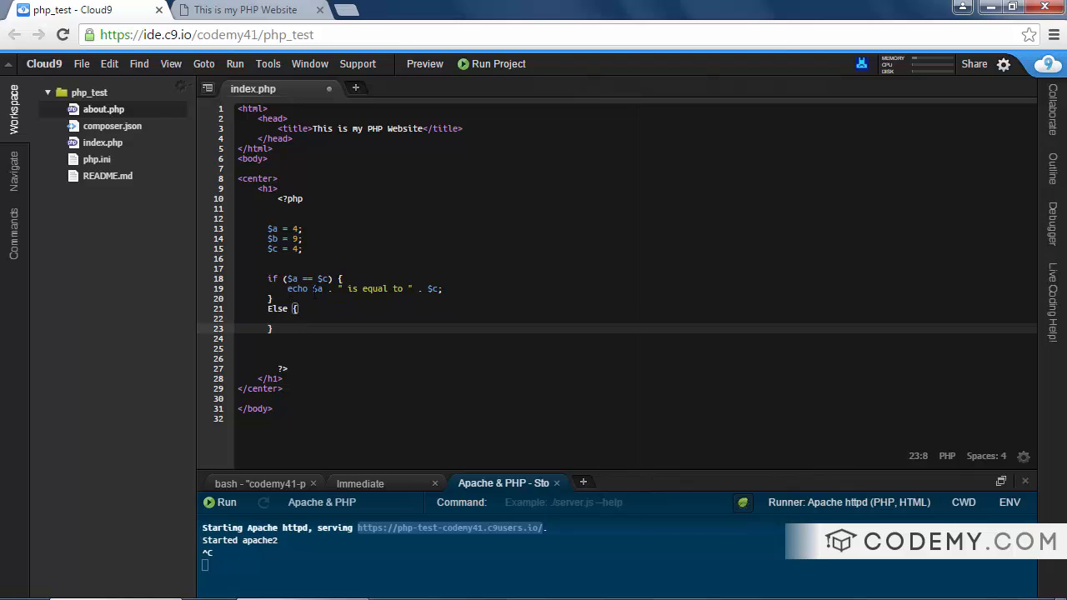
{"action": "left_click", "coordinate": [292, 318]}
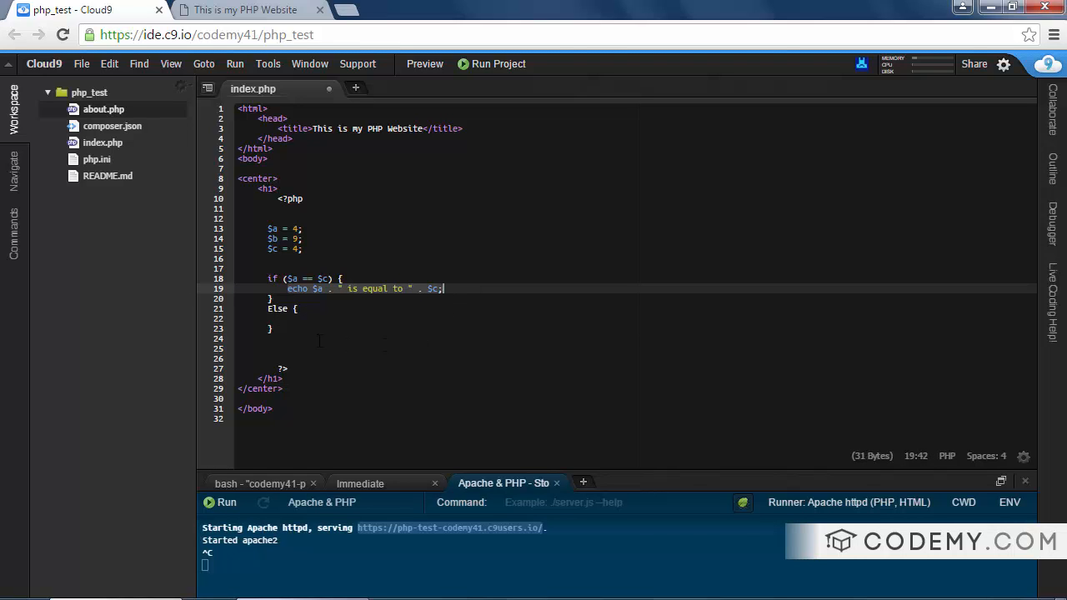
{"action": "type", "text": "echo $a . \" is equal to \" . $c;"}
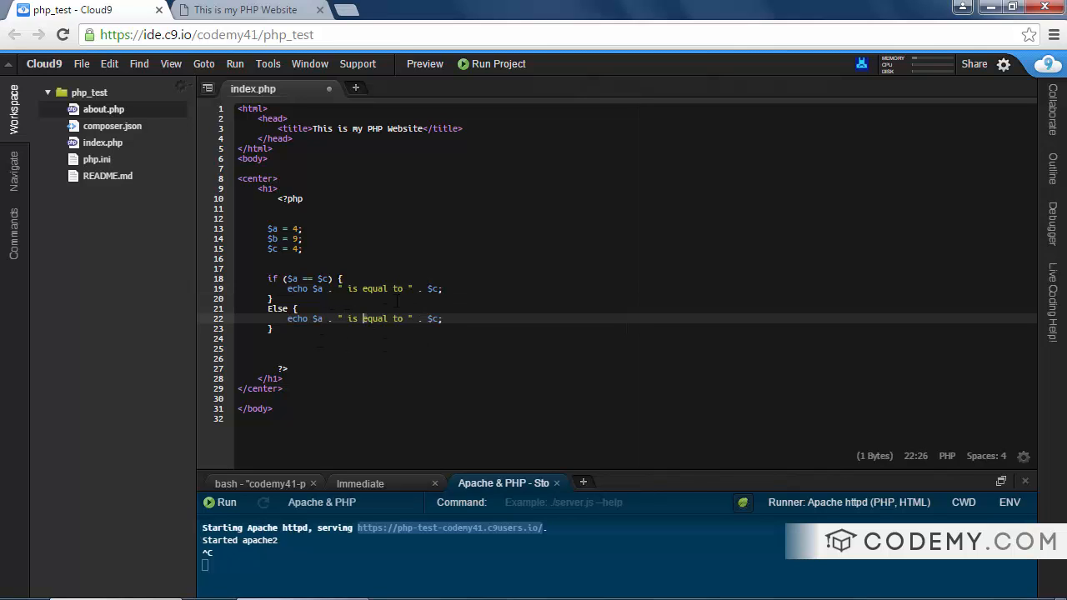
{"action": "type", "text": "not"}
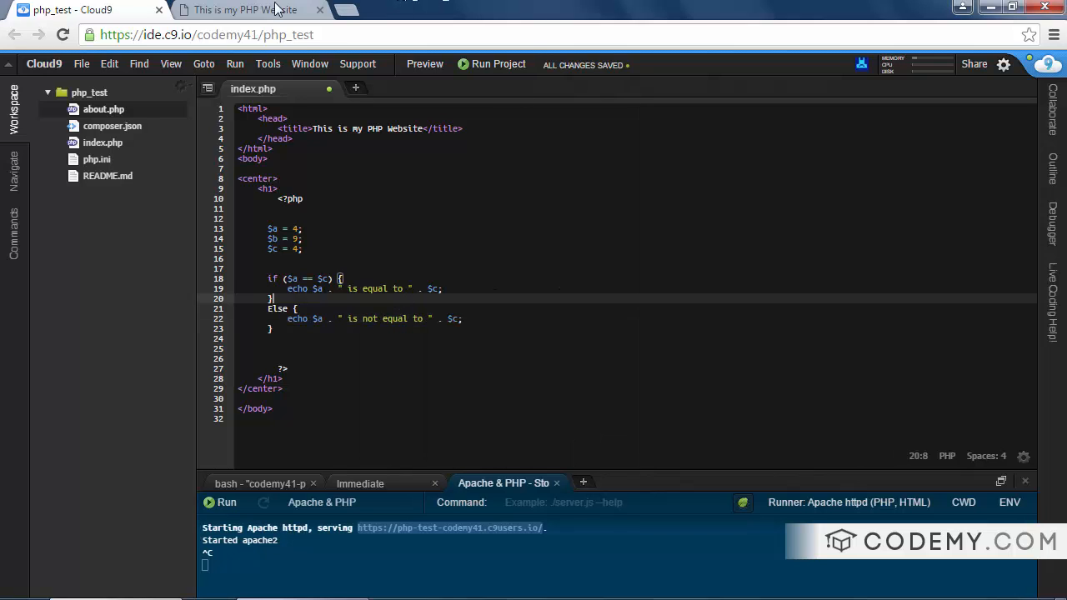
Step: Set $a to 1 and confirm the page reads '1 is not equal to 4'
{"action": "left_click", "coordinate": [242, 9]}
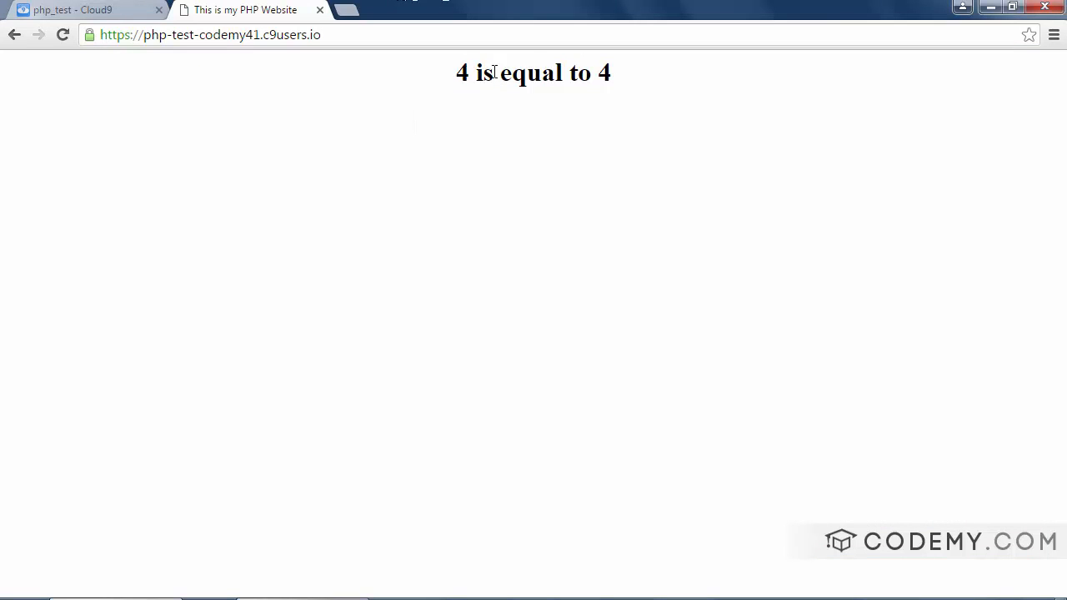
{"action": "left_click", "coordinate": [83, 10]}
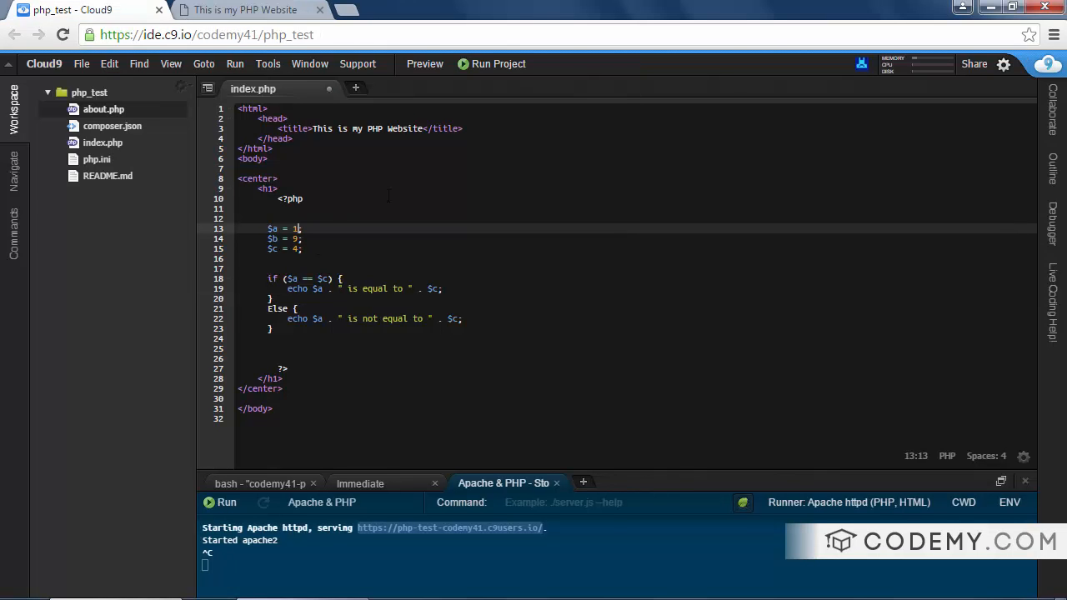
{"action": "left_click", "coordinate": [244, 9]}
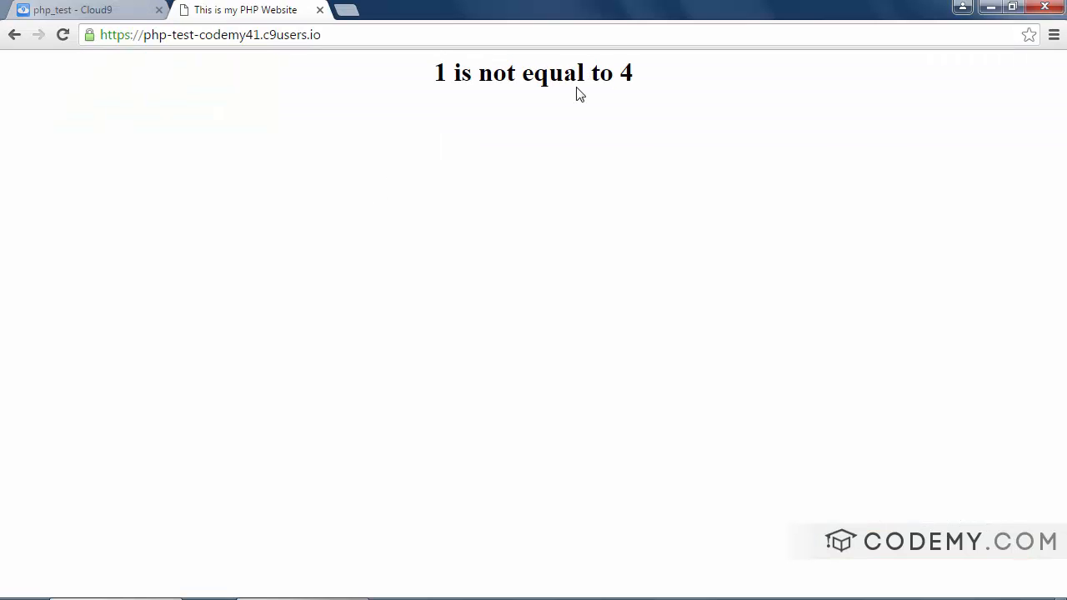
{"action": "left_click", "coordinate": [84, 9]}
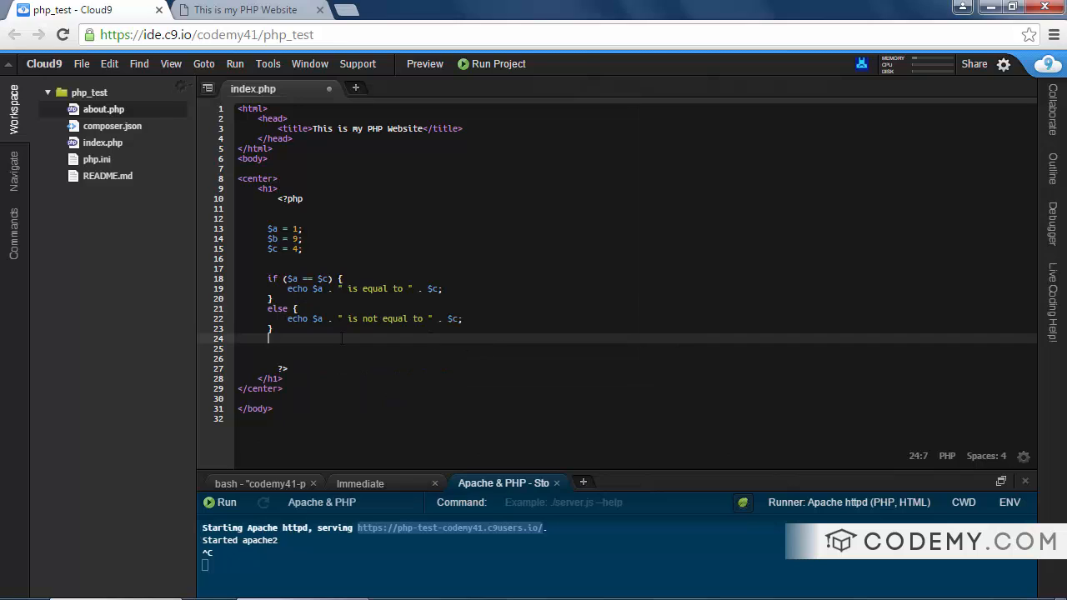
Step: Save, change the condition to compare 1 with 4, and check the printed result
{"action": "key", "text": "ctrl+s"}
{"action": "type", "text": "1"}
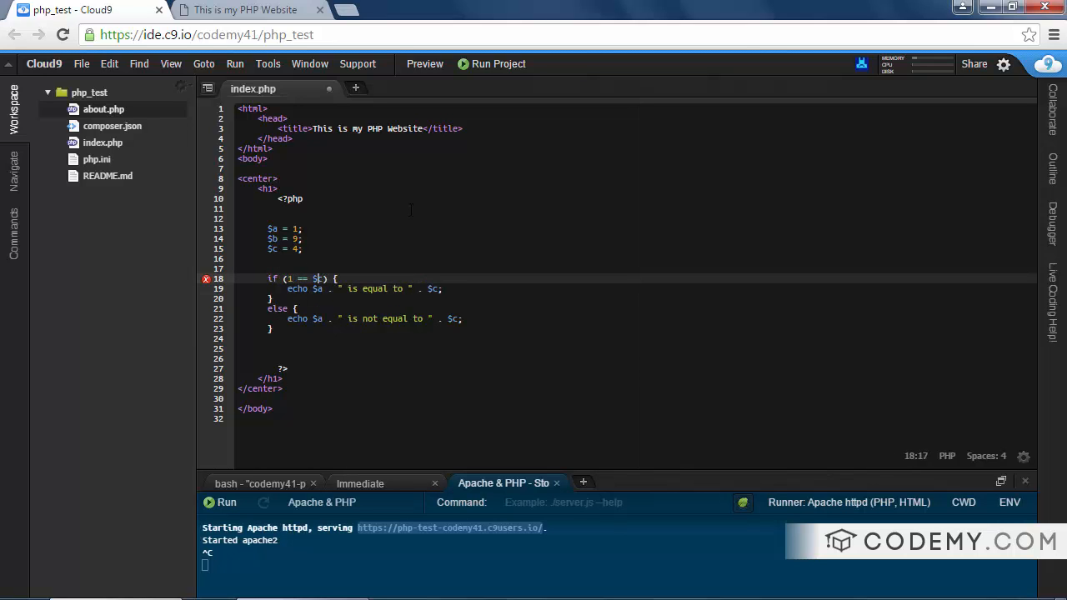
{"action": "type", "text": "4"}
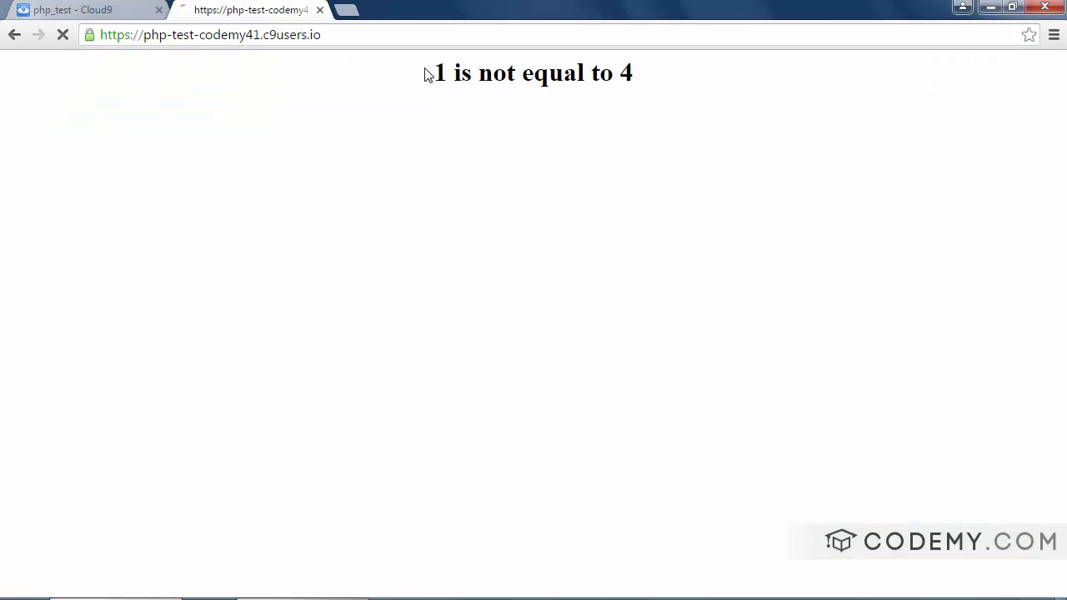
{"action": "triple_click", "coordinate": [533, 72]}
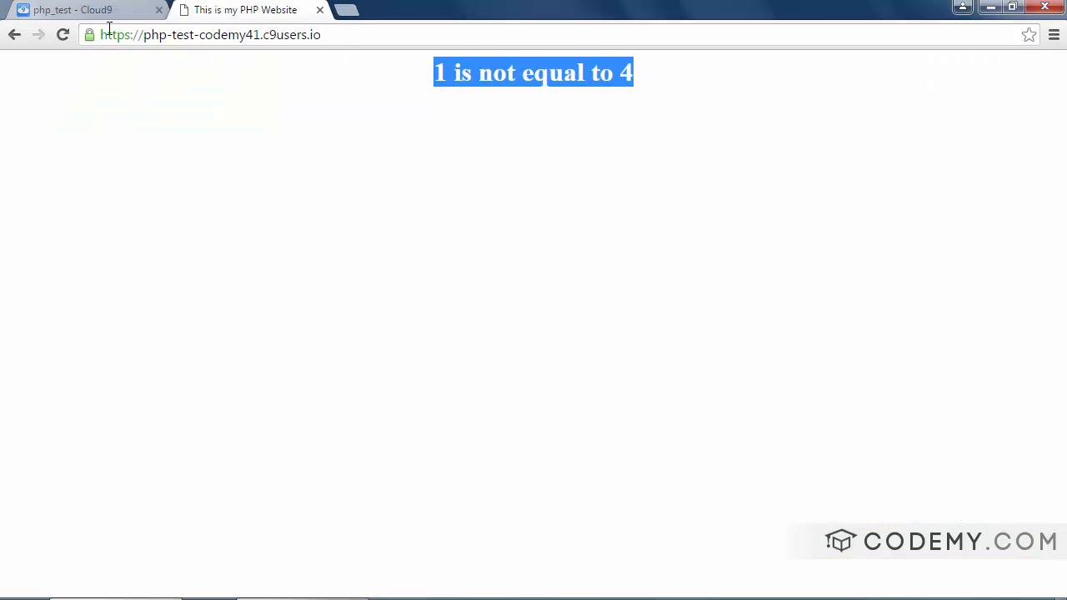
{"action": "left_click", "coordinate": [83, 9]}
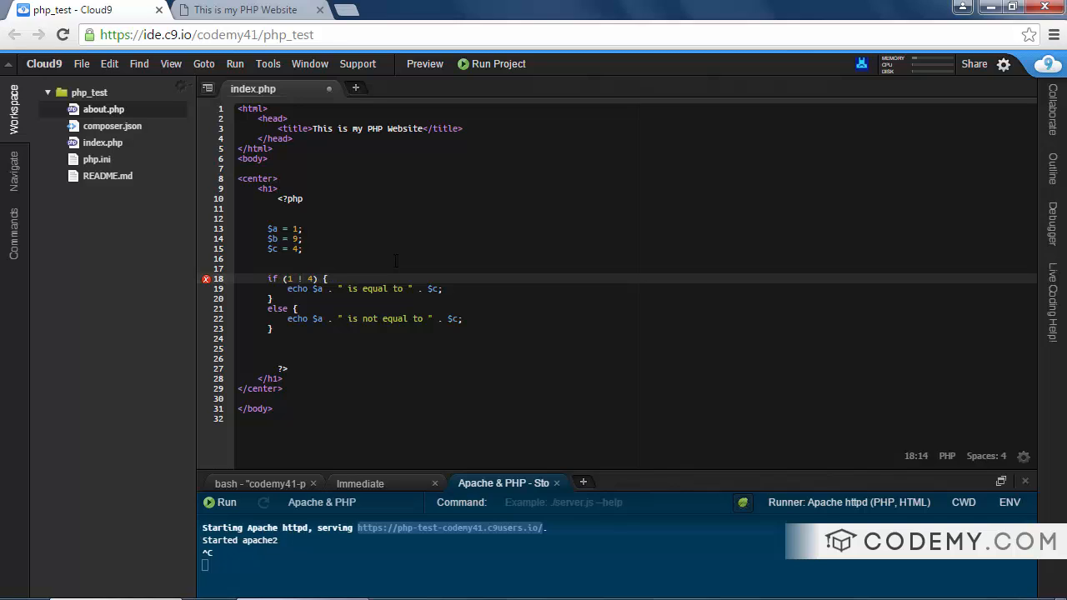
Step: Complete the != operator in the condition and preview the result
{"action": "type", "text": "="}
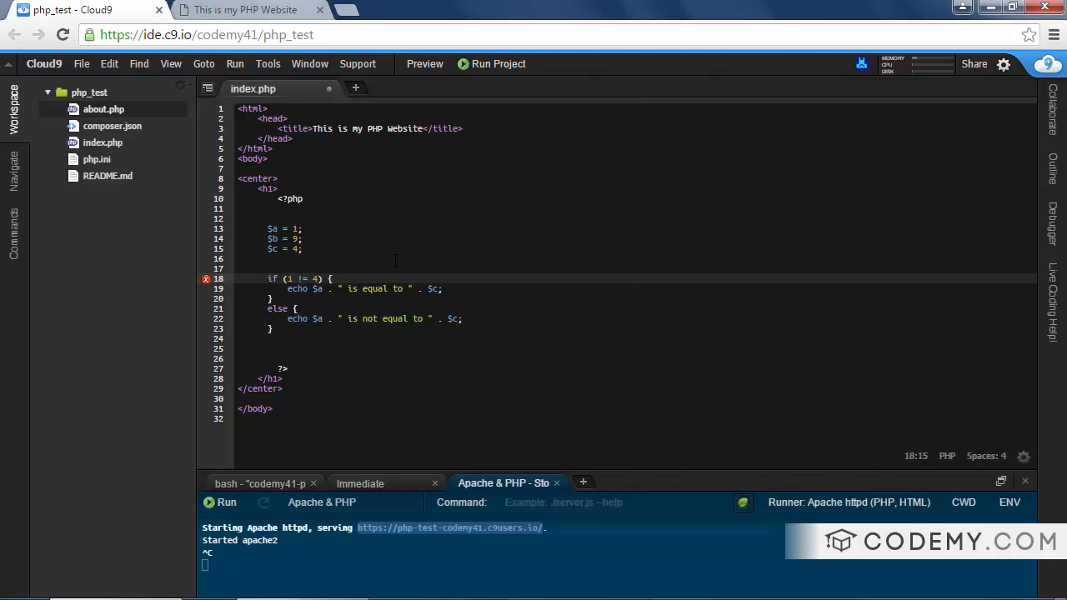
{"action": "left_click", "coordinate": [363, 289]}
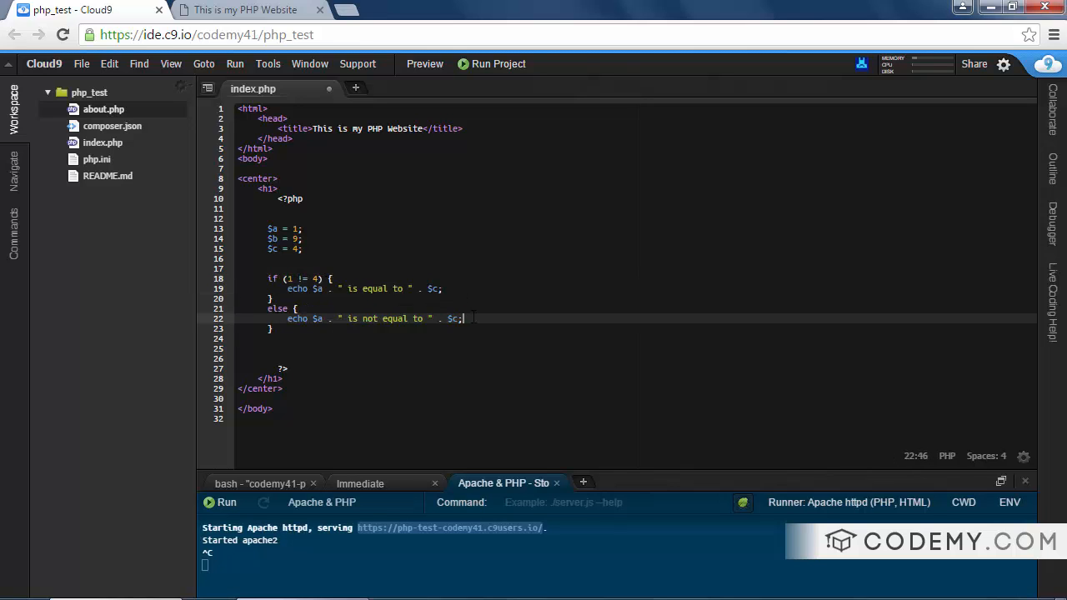
{"action": "left_click", "coordinate": [244, 9]}
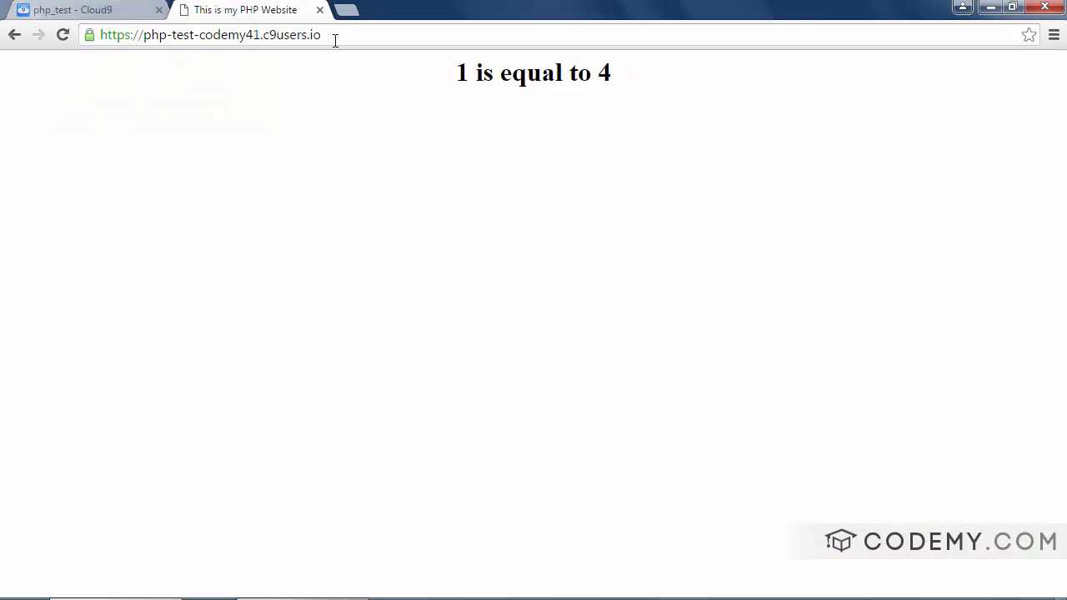
{"action": "left_click", "coordinate": [83, 10]}
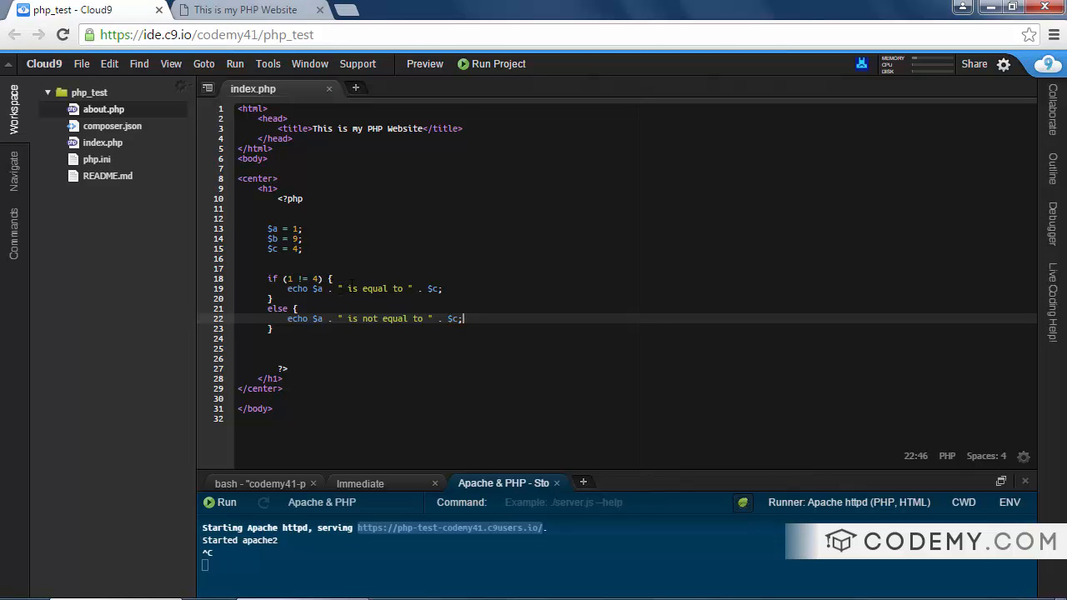
Step: Add 'not' to the != branch message and confirm '1 is not equal to 4'
{"action": "type", "text": "not"}
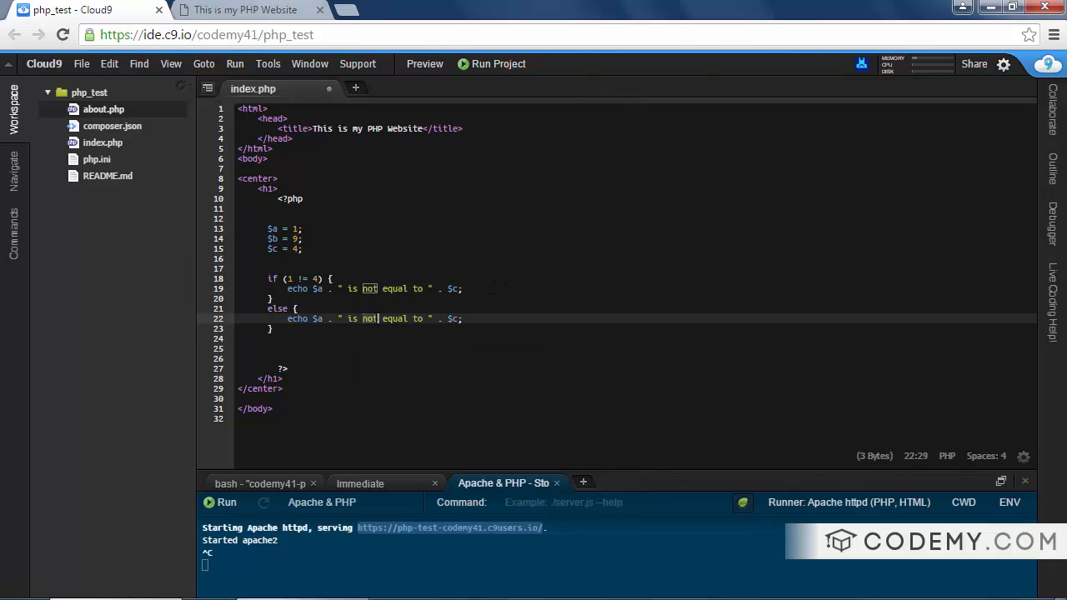
{"action": "left_click", "coordinate": [245, 10]}
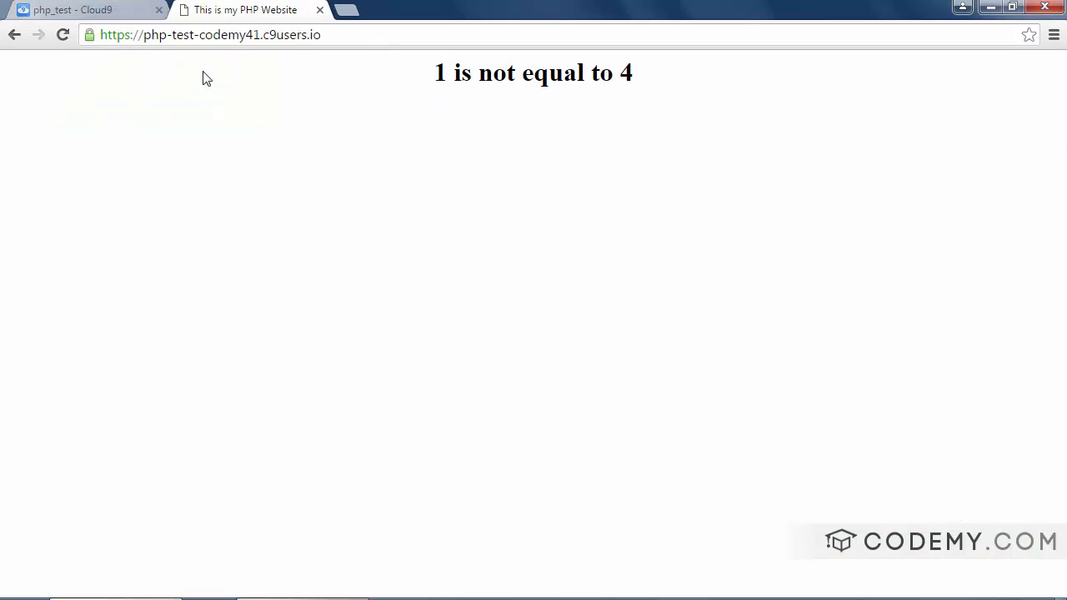
{"action": "left_click", "coordinate": [83, 10]}
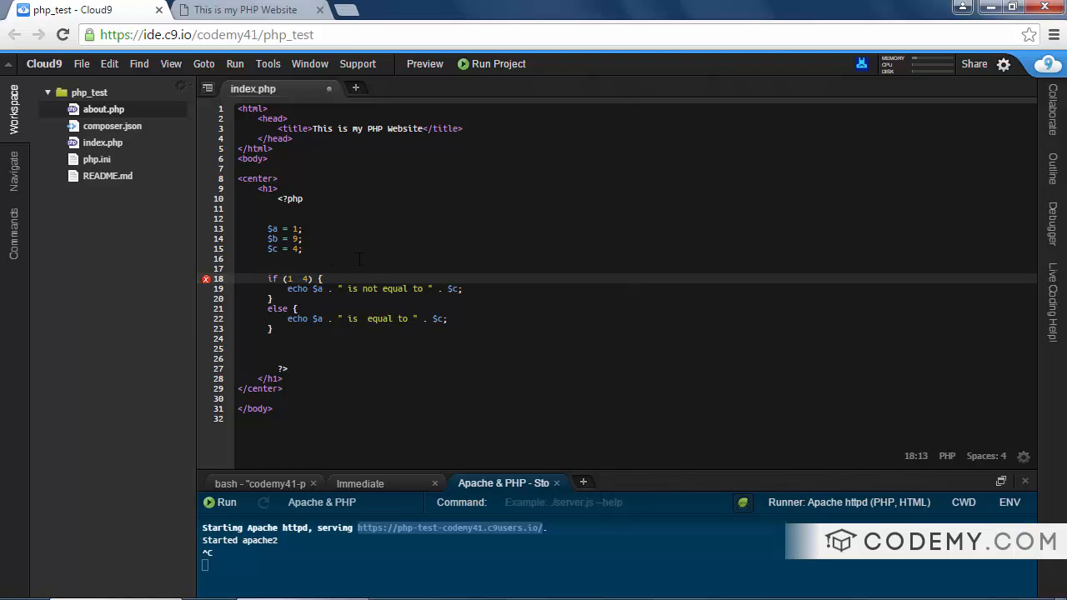
Step: Switch the condition to 1 < 4 with less-than messages; page shows '1 is less THAN 4'
{"action": "type", "text": ">"}
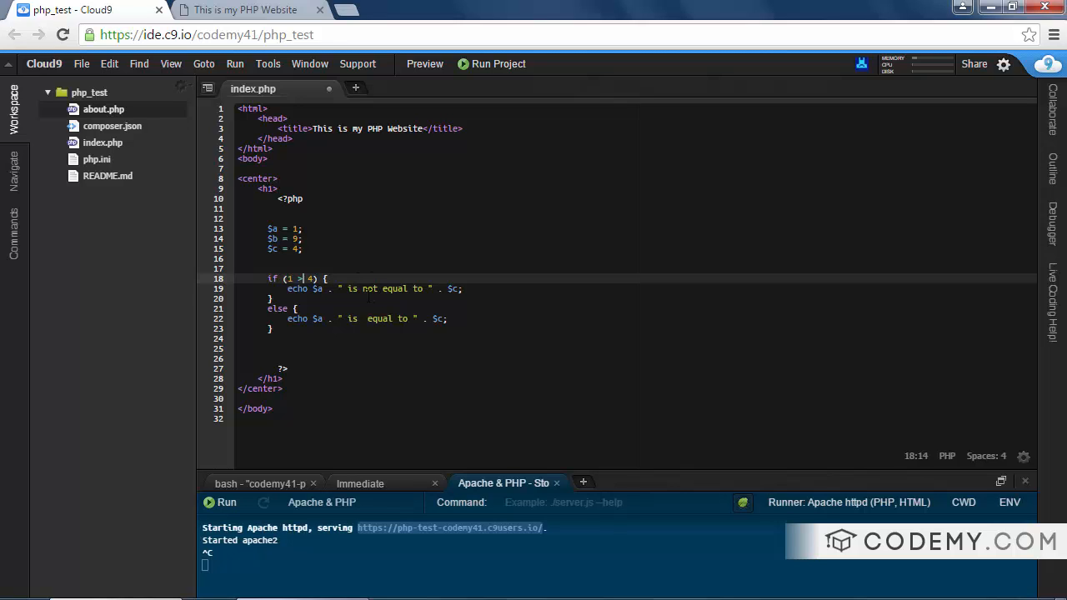
{"action": "type", "text": "GREATER"}
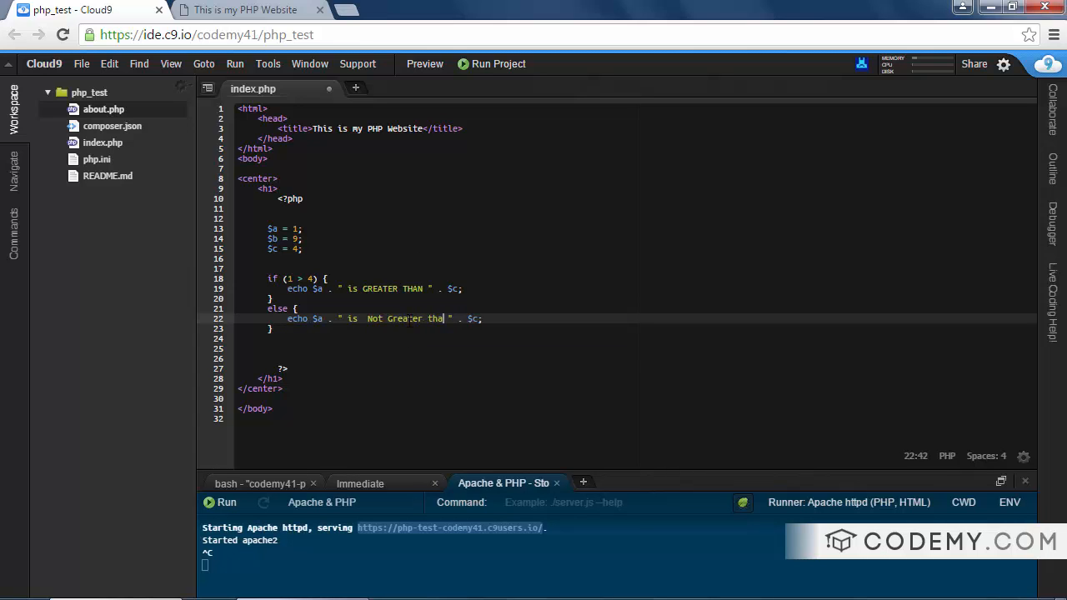
{"action": "left_click", "coordinate": [246, 9]}
{"action": "type", "text": "n"}
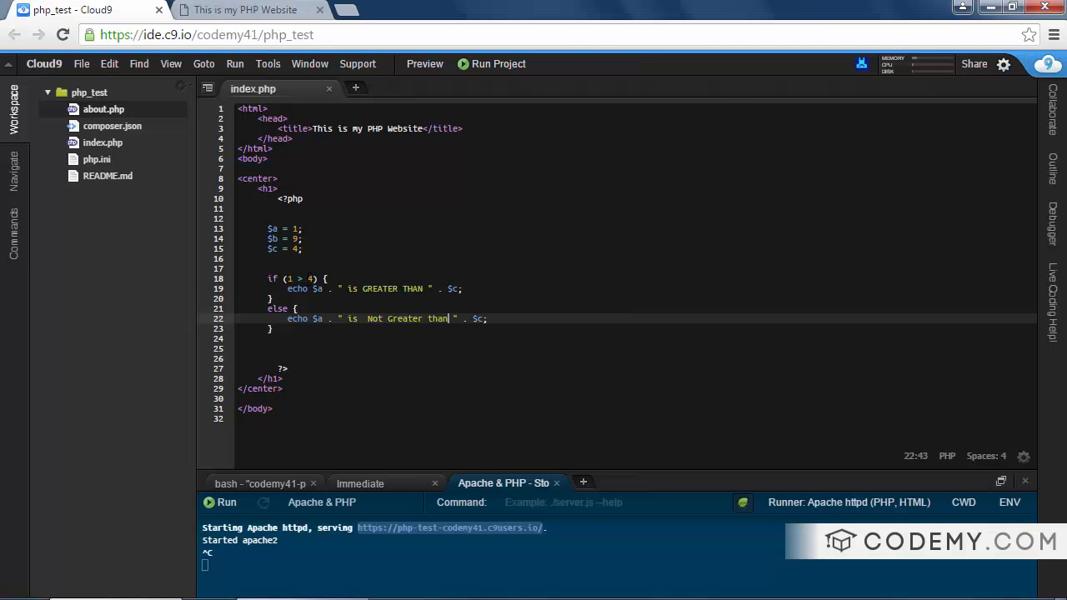
{"action": "type", "text": "<"}
{"action": "type", "text": "less"}
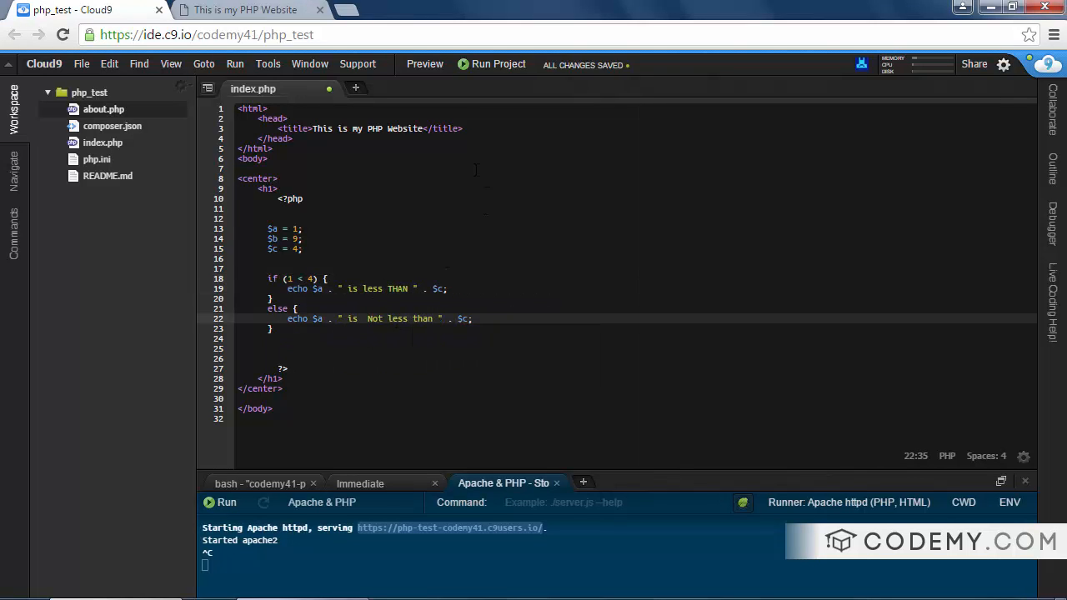
{"action": "left_click", "coordinate": [241, 10]}
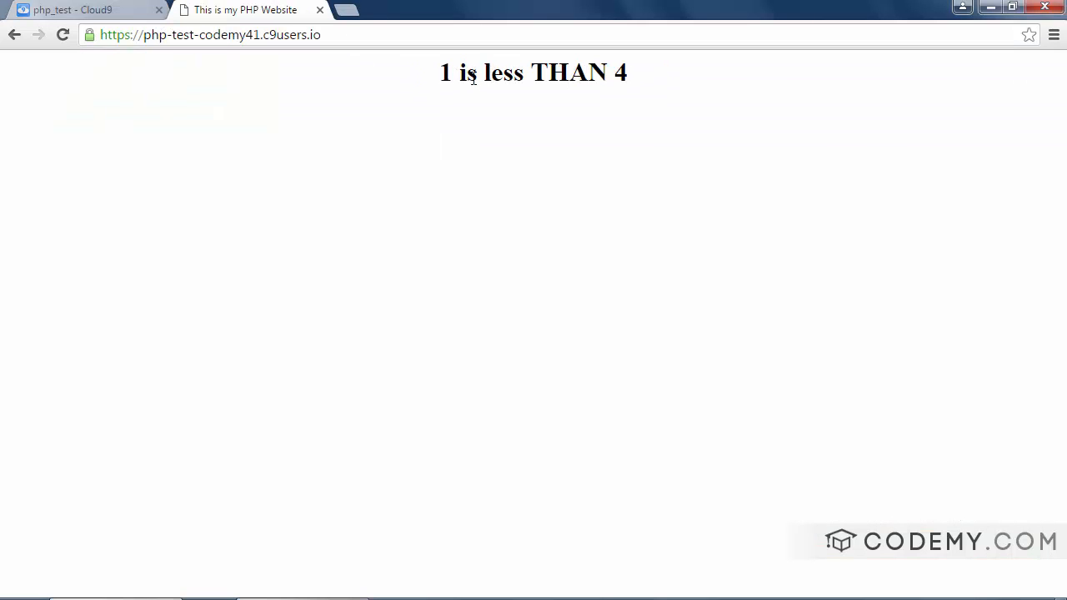
{"action": "left_click", "coordinate": [83, 9]}
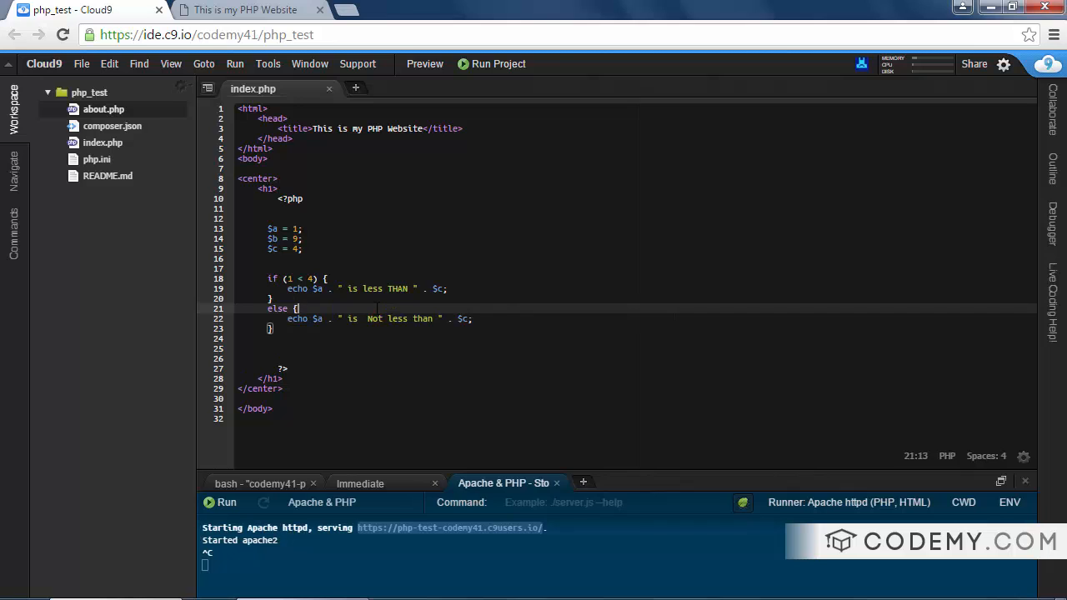
Step: Switch the condition to >=, change the echo to 'greater than or equal to', and preview
{"action": "type", "text": ">="}
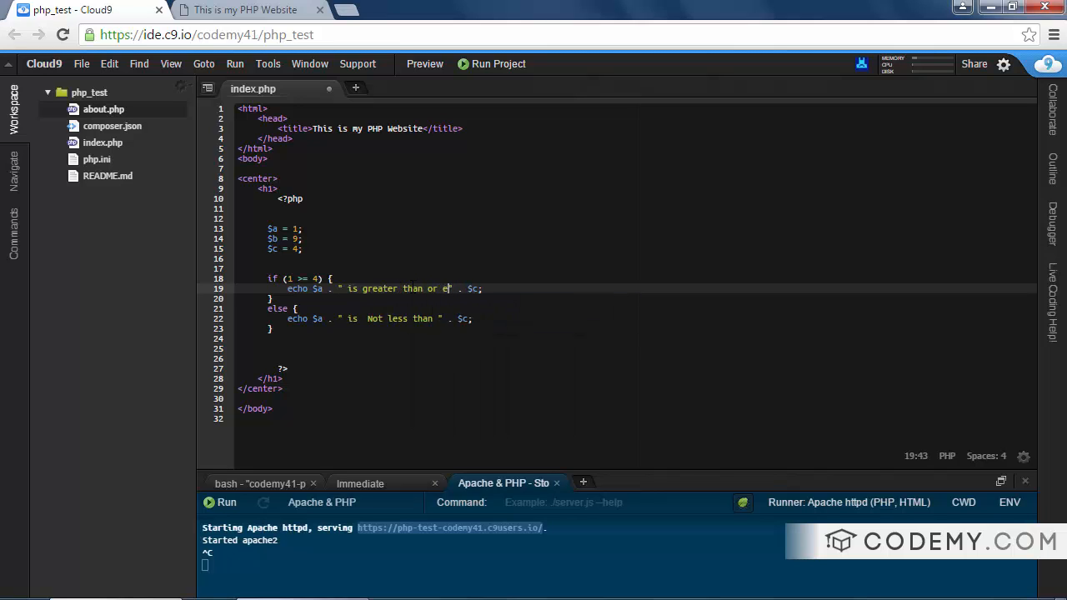
{"action": "type", "text": "qual to"}
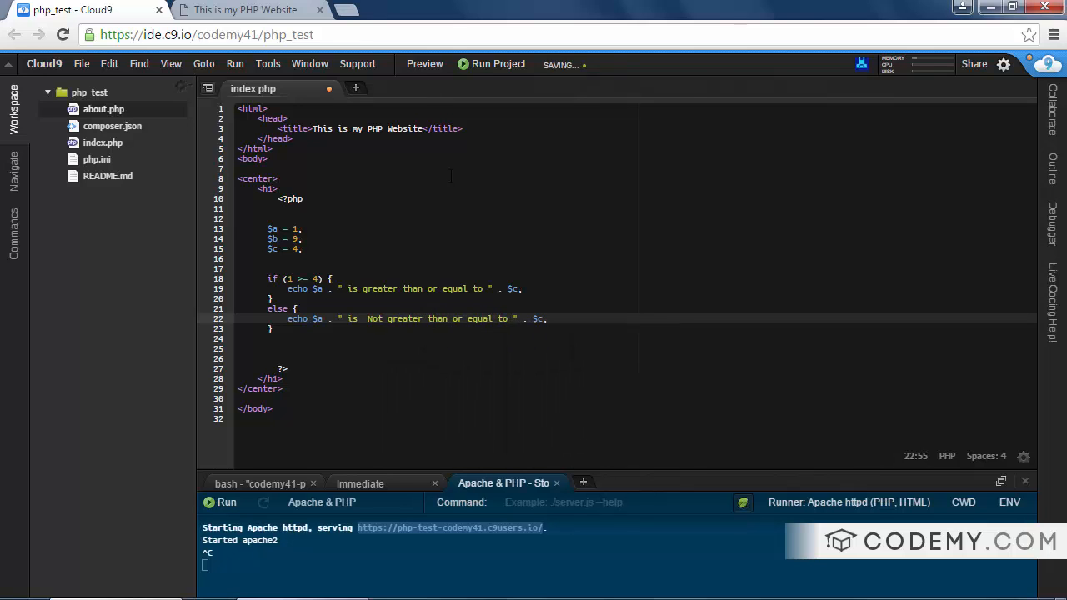
{"action": "left_click", "coordinate": [244, 9]}
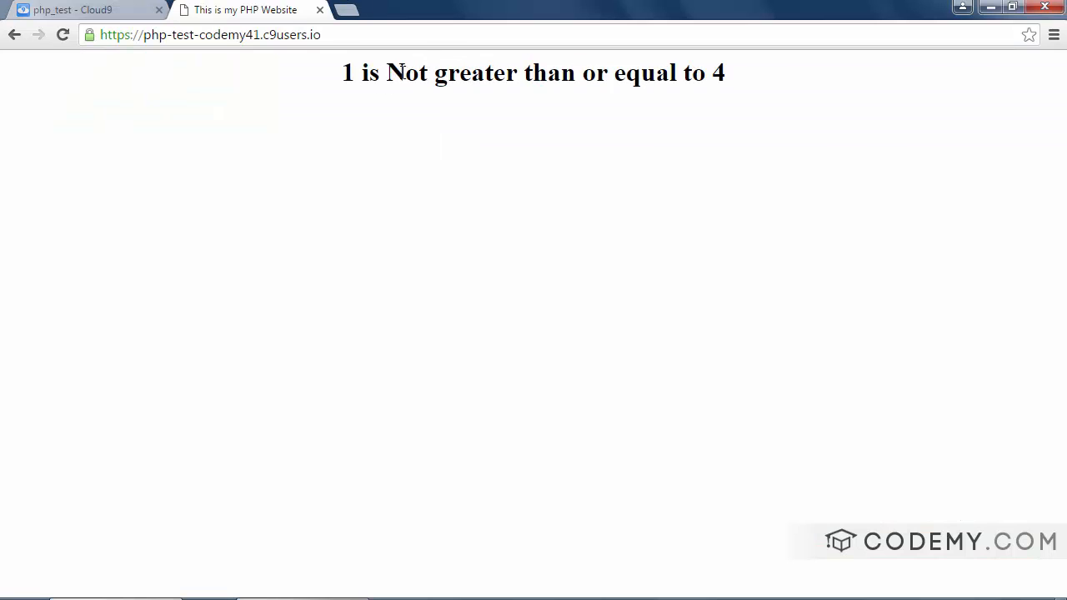
{"action": "left_click", "coordinate": [83, 9]}
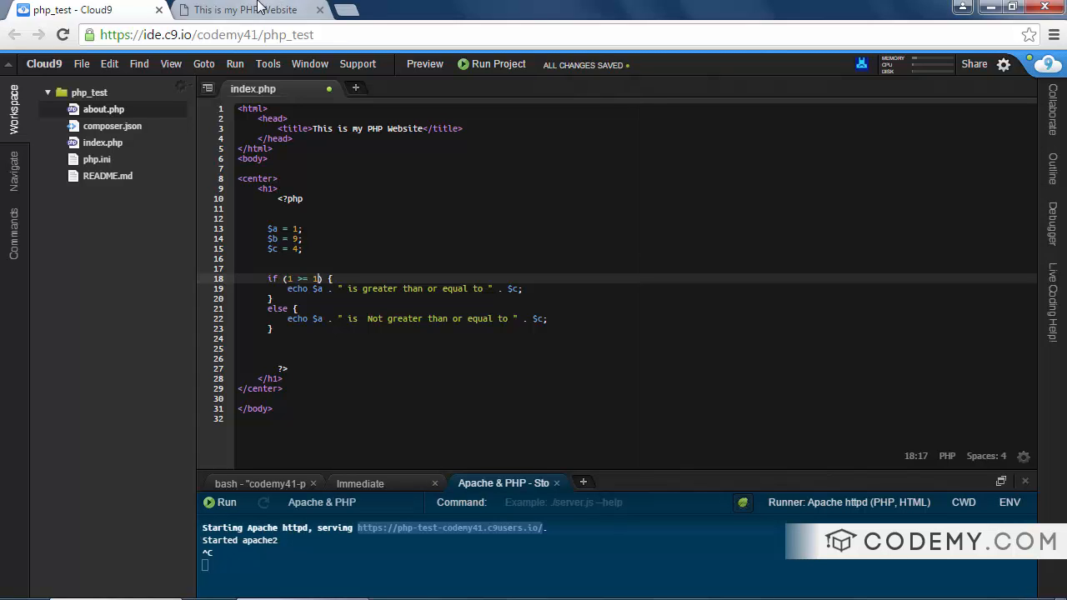
Step: Set $c and the compared value to 1, then preview '1 is greater than or equal to 1'
{"action": "left_click", "coordinate": [244, 9]}
{"action": "type", "text": "1"}
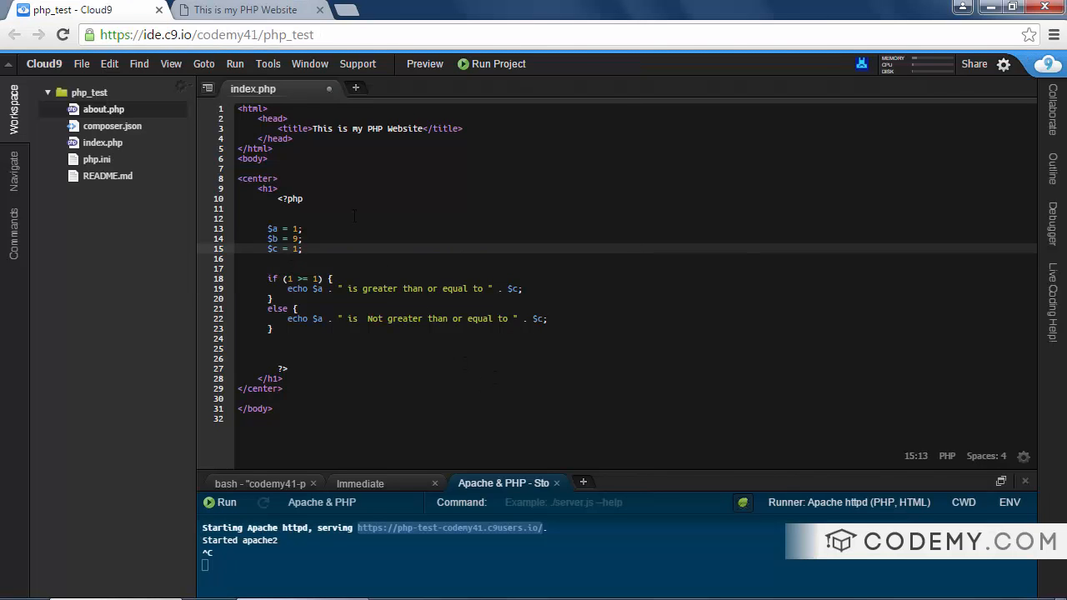
{"action": "left_click", "coordinate": [244, 9]}
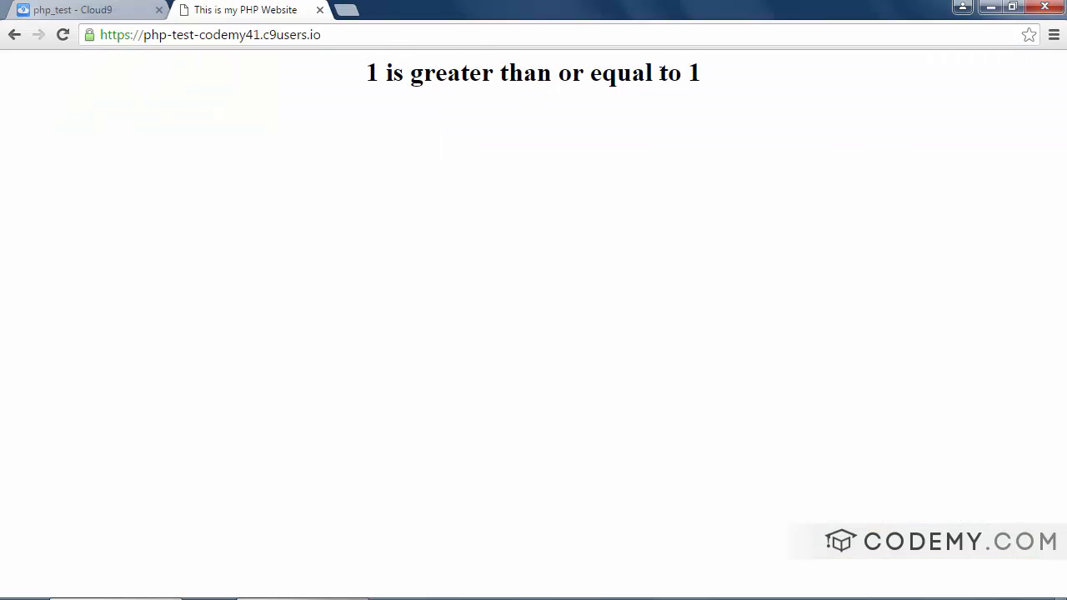
{"action": "left_click", "coordinate": [84, 10]}
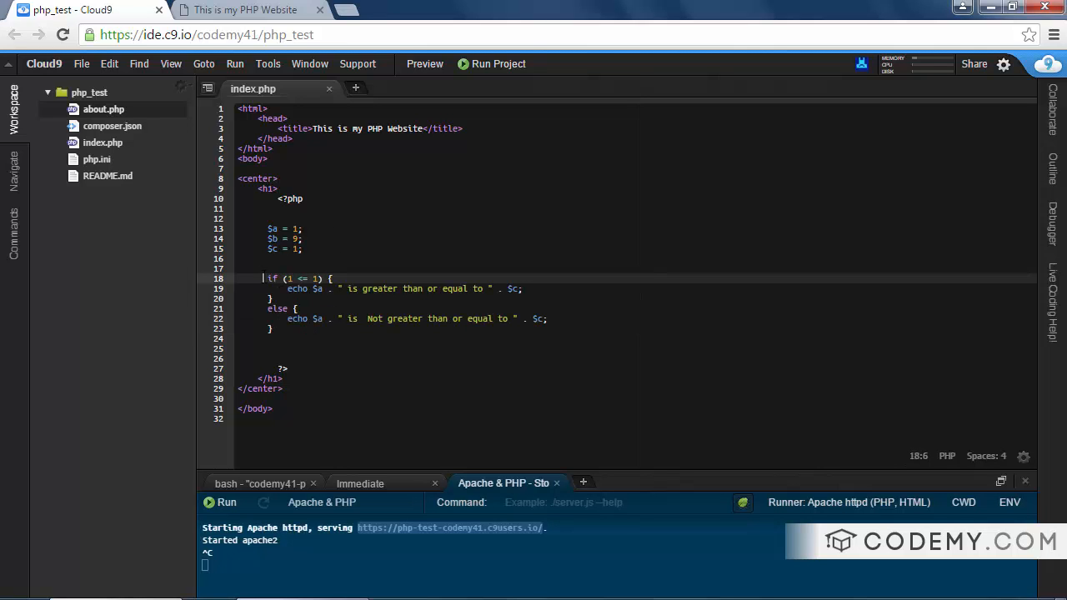
Step: Replace >= with <= on line 18 so the condition reads 1 <= 1
{"action": "left_click", "coordinate": [300, 308]}
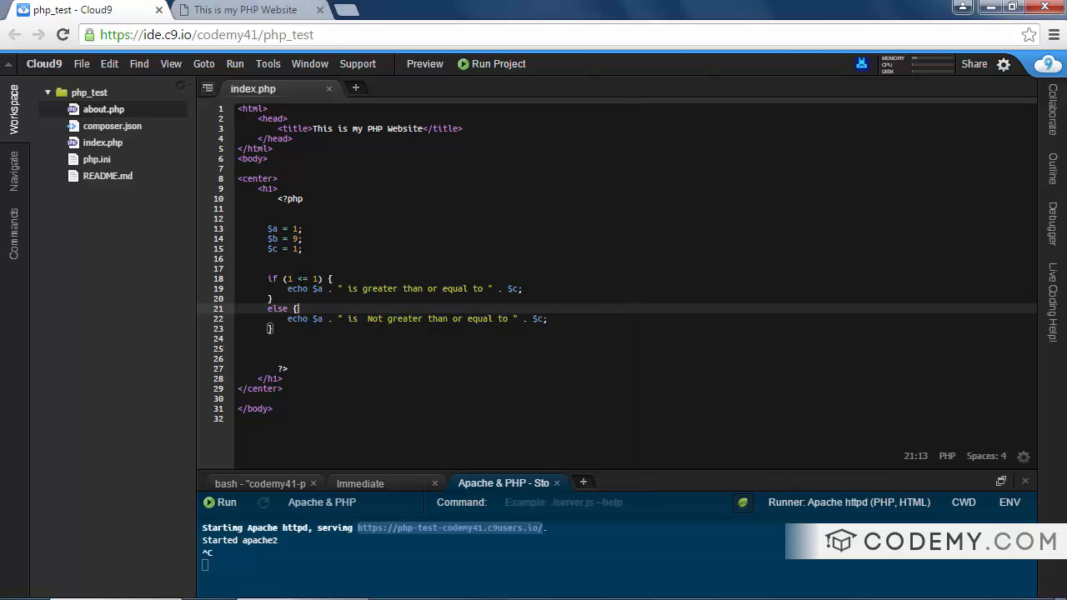
{"action": "left_click", "coordinate": [297, 309]}
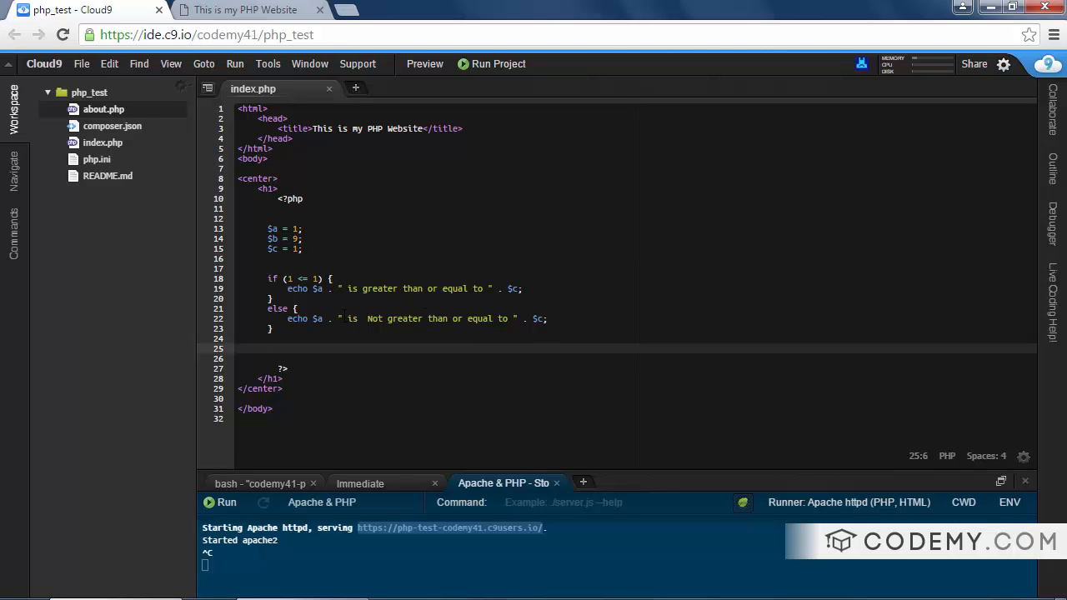
{"action": "mouse_move", "coordinate": [333, 583]}
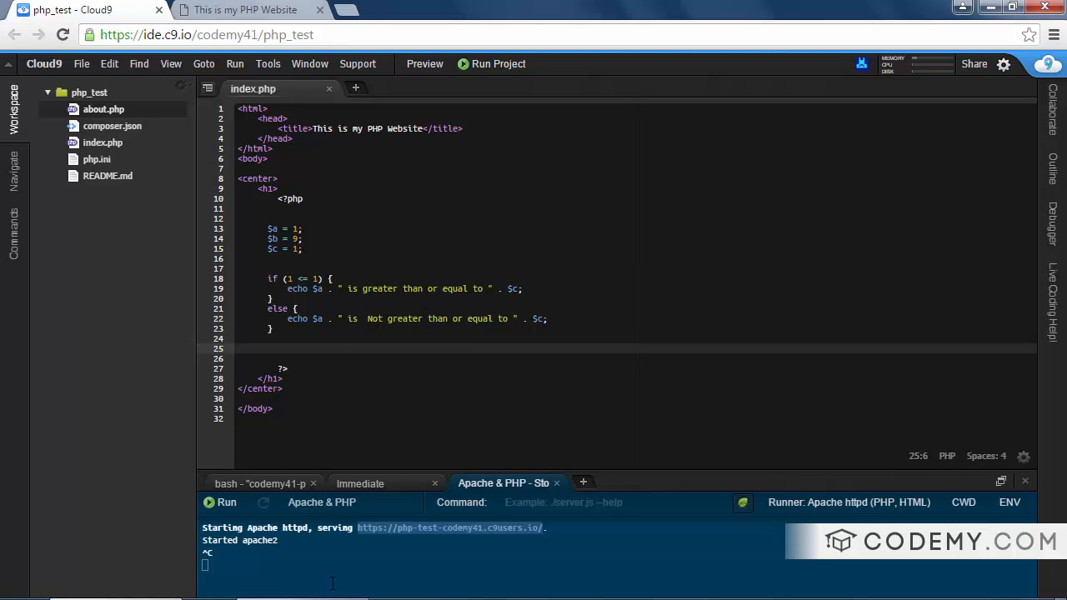